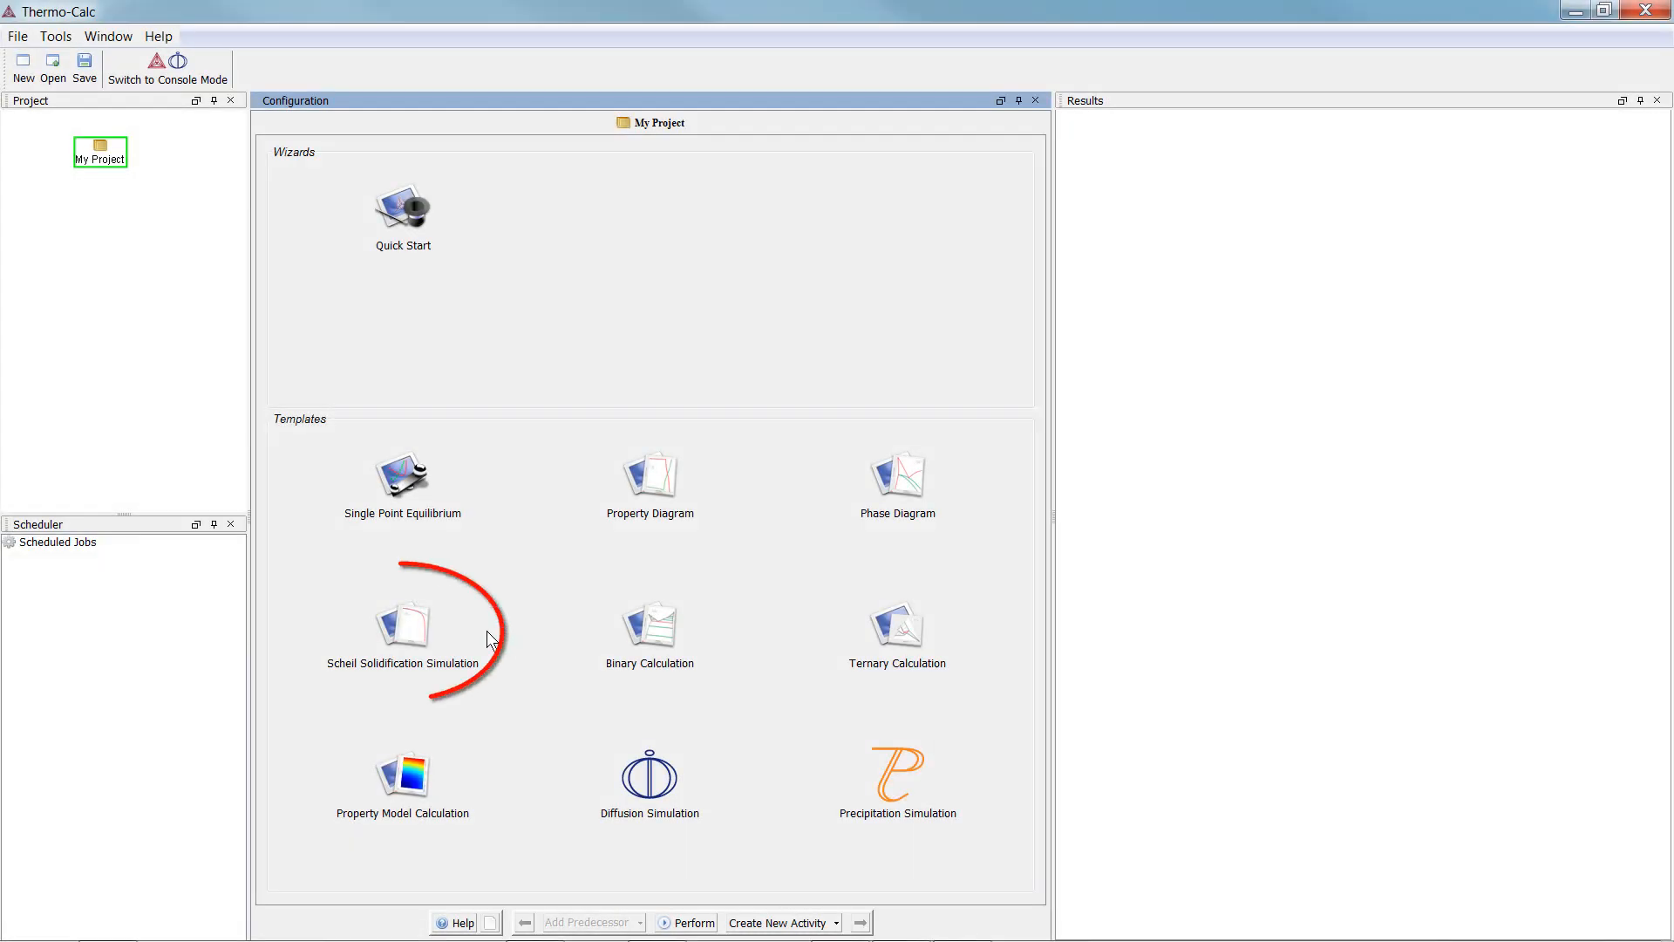
Step: Create the Scheil Solidification Simulation template with System Definer, Scheil Calculator and Plot Renderer
left_click(403, 623)
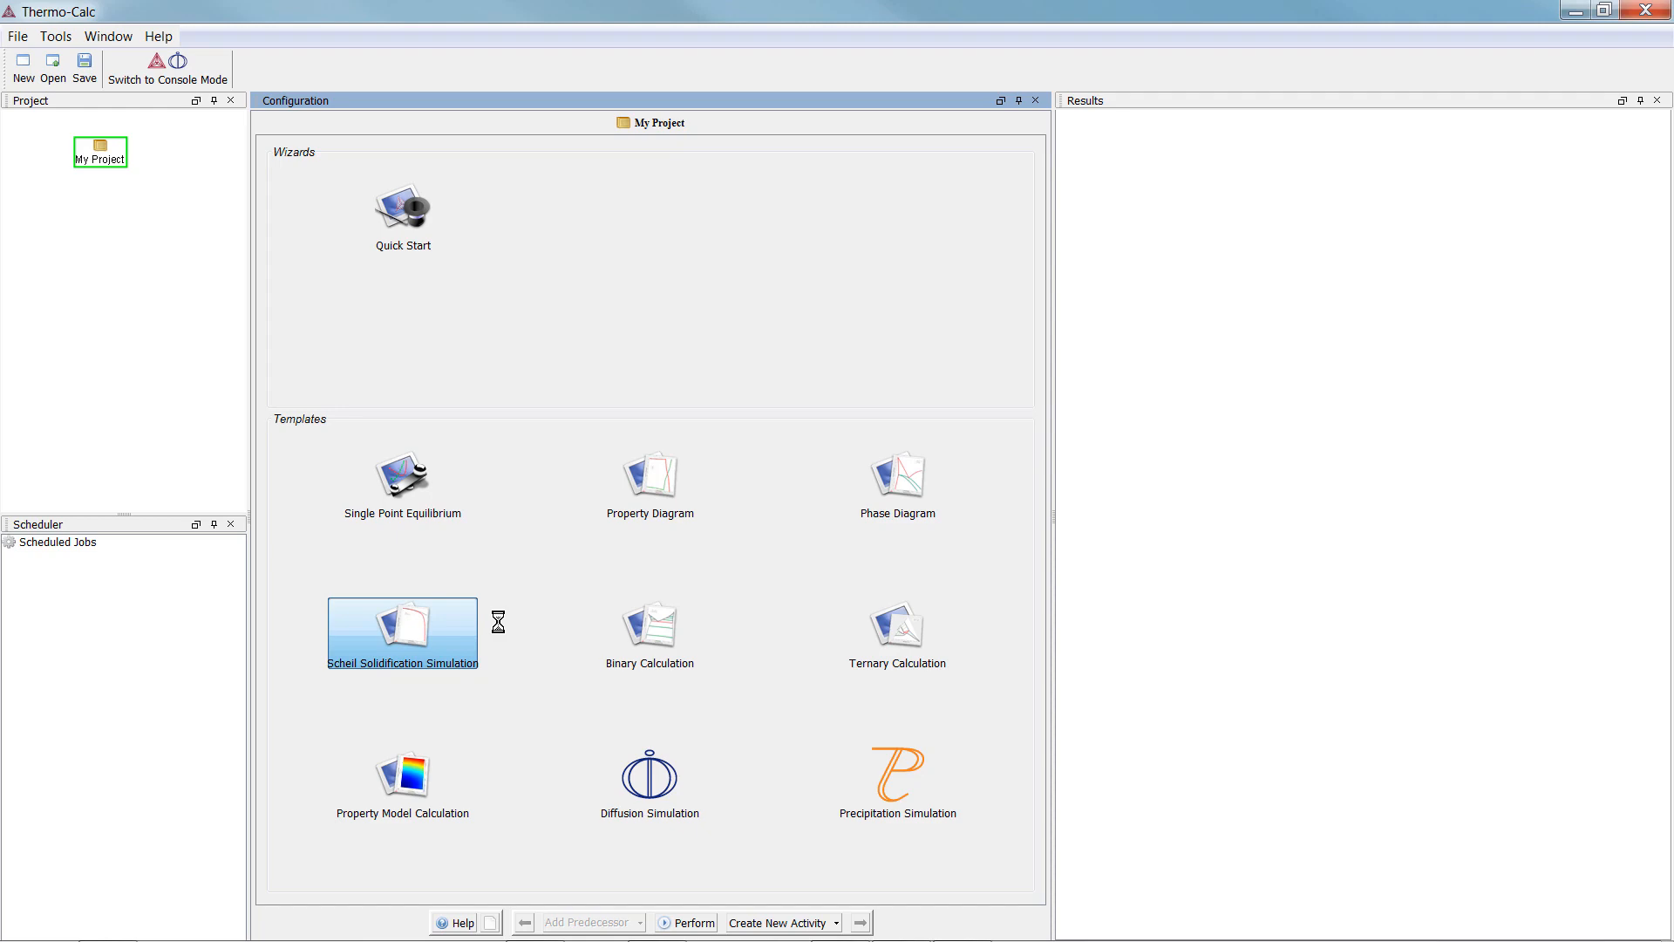
double_click(403, 622)
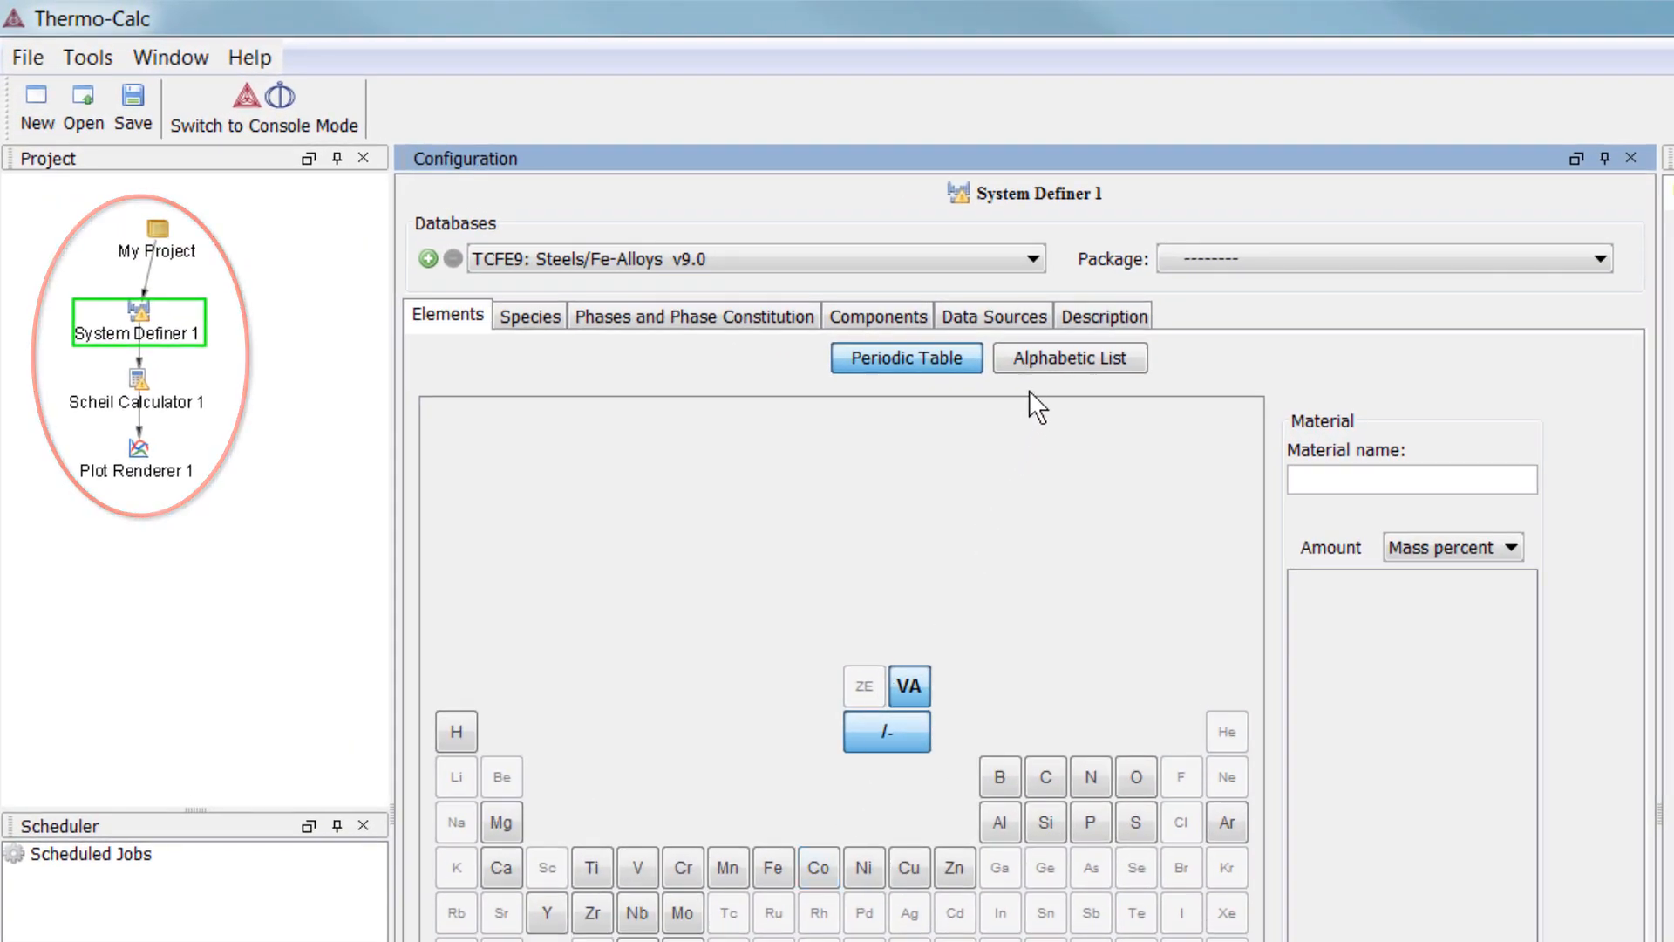
Step: Select the TCAL5: Al-Alloys v5.1 database in System Definer 1
left_click(1029, 258)
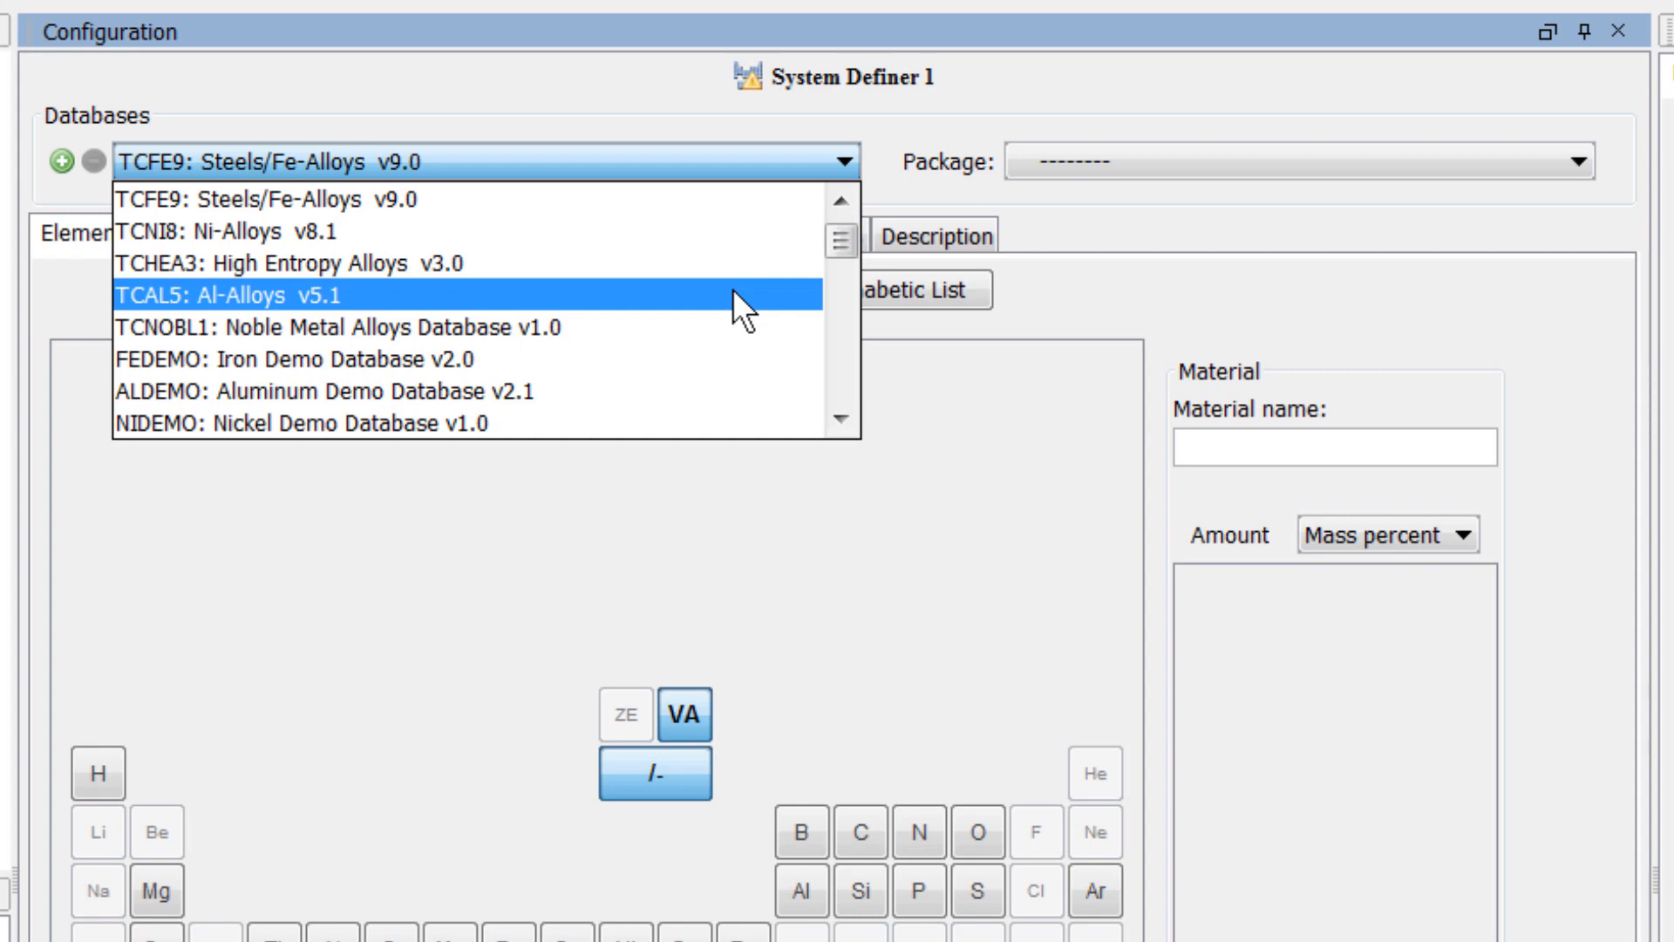
left_click(299, 294)
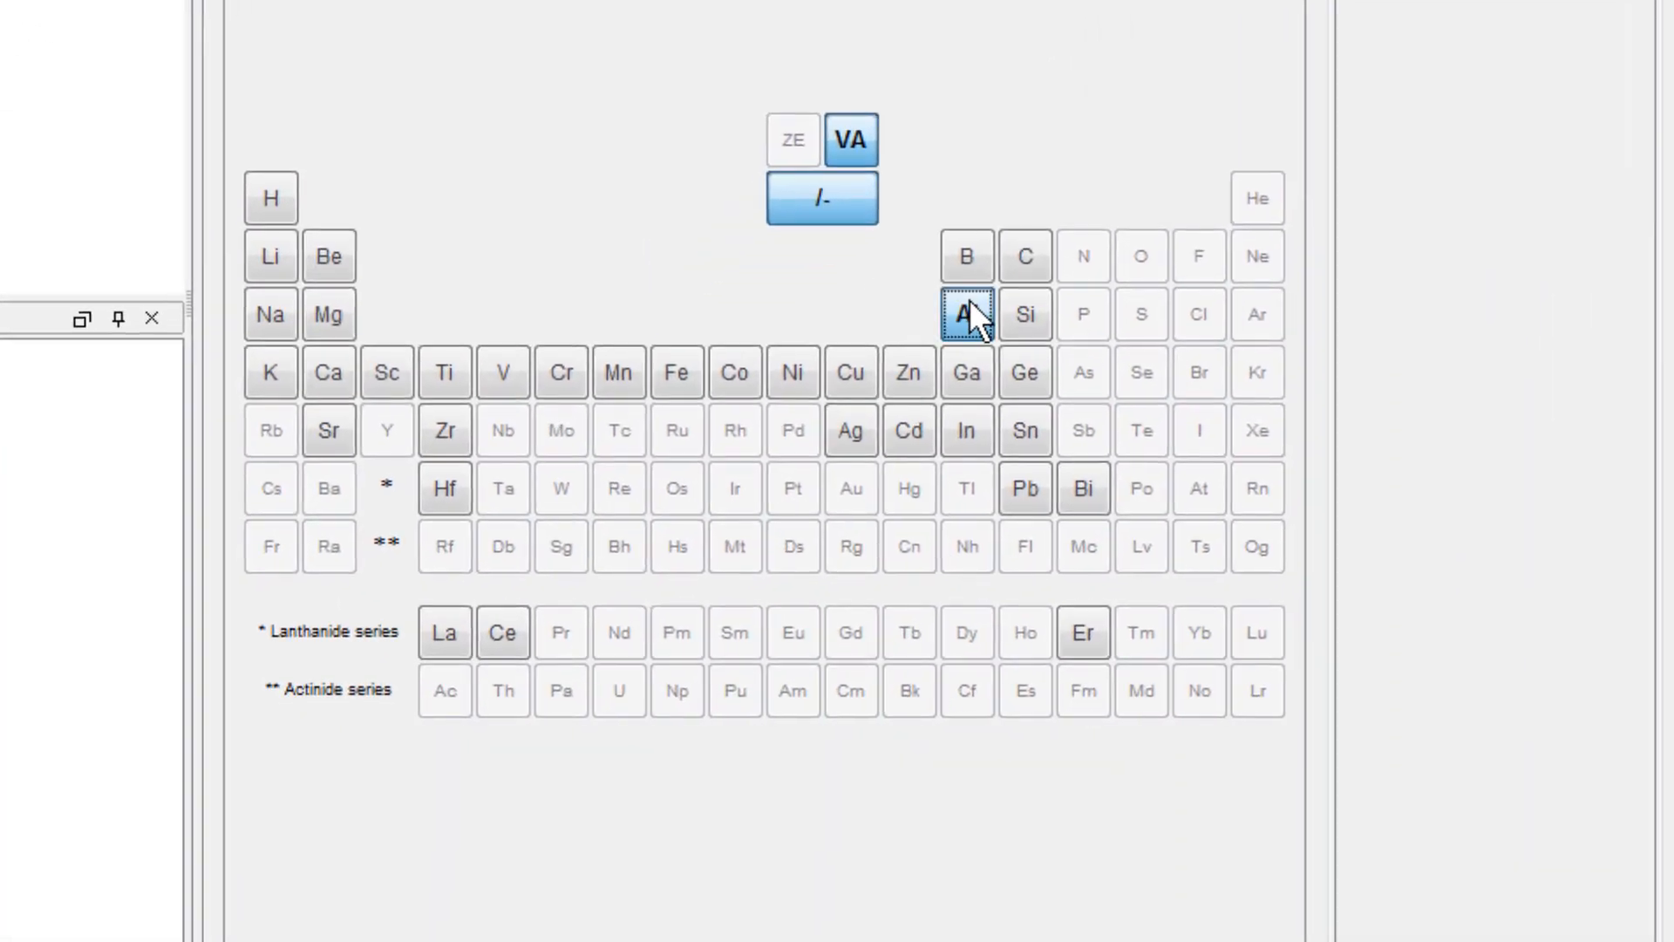
Step: Add Si, Zn and Cu to the aluminium system from the periodic table
left_click(1023, 314)
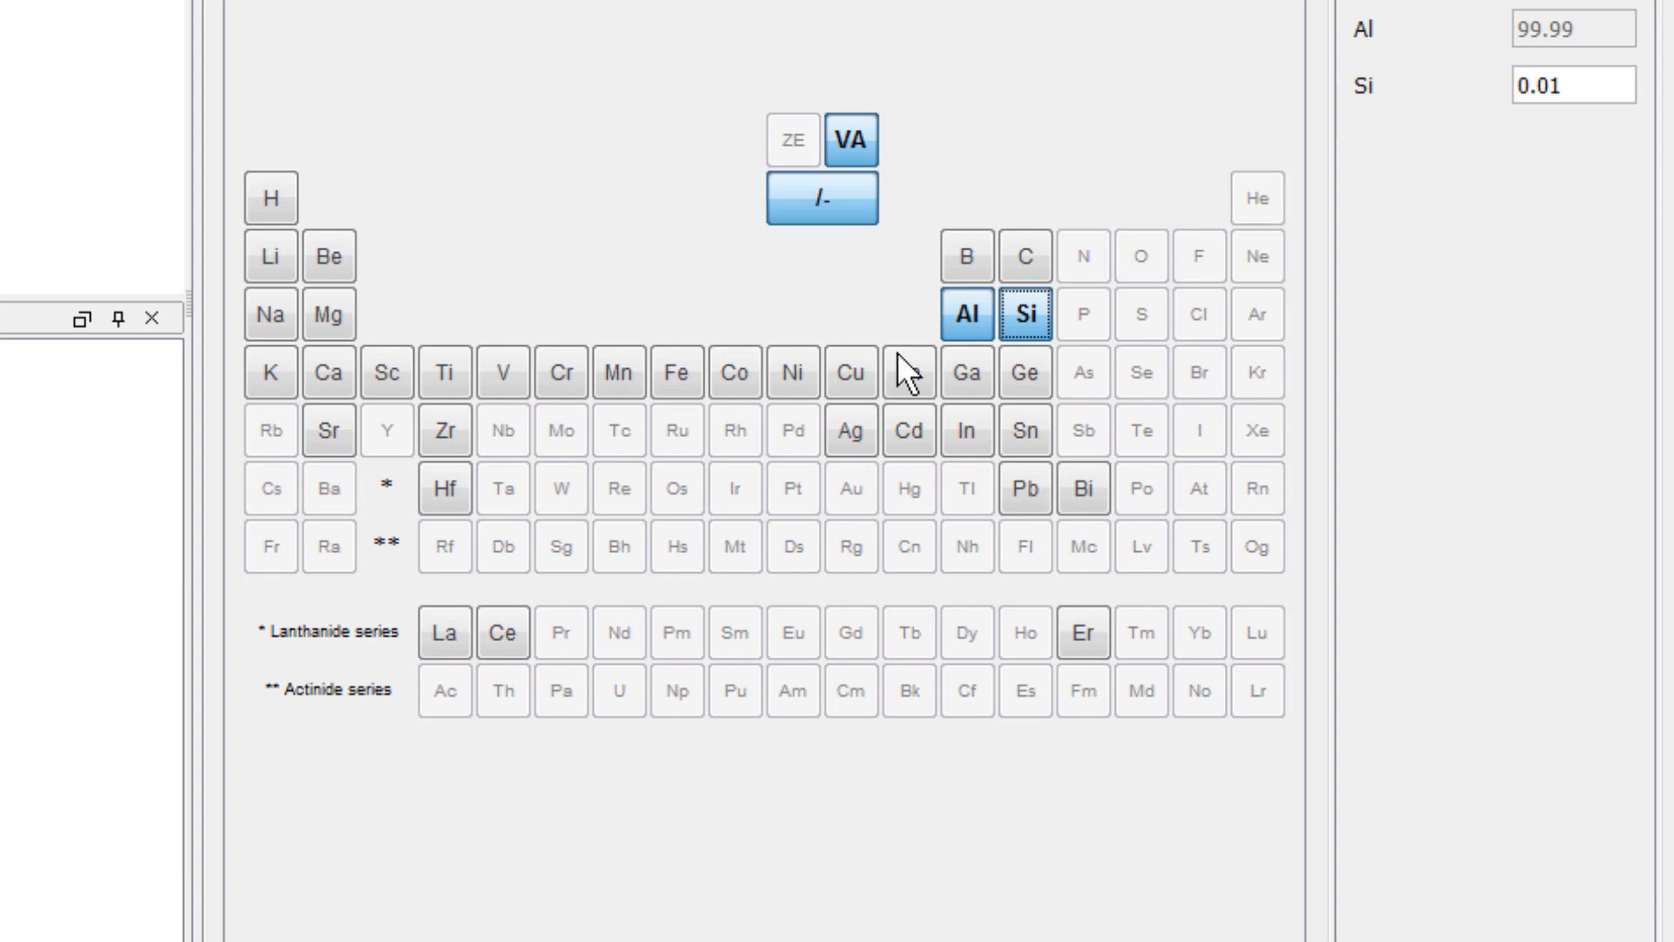
left_click(910, 372)
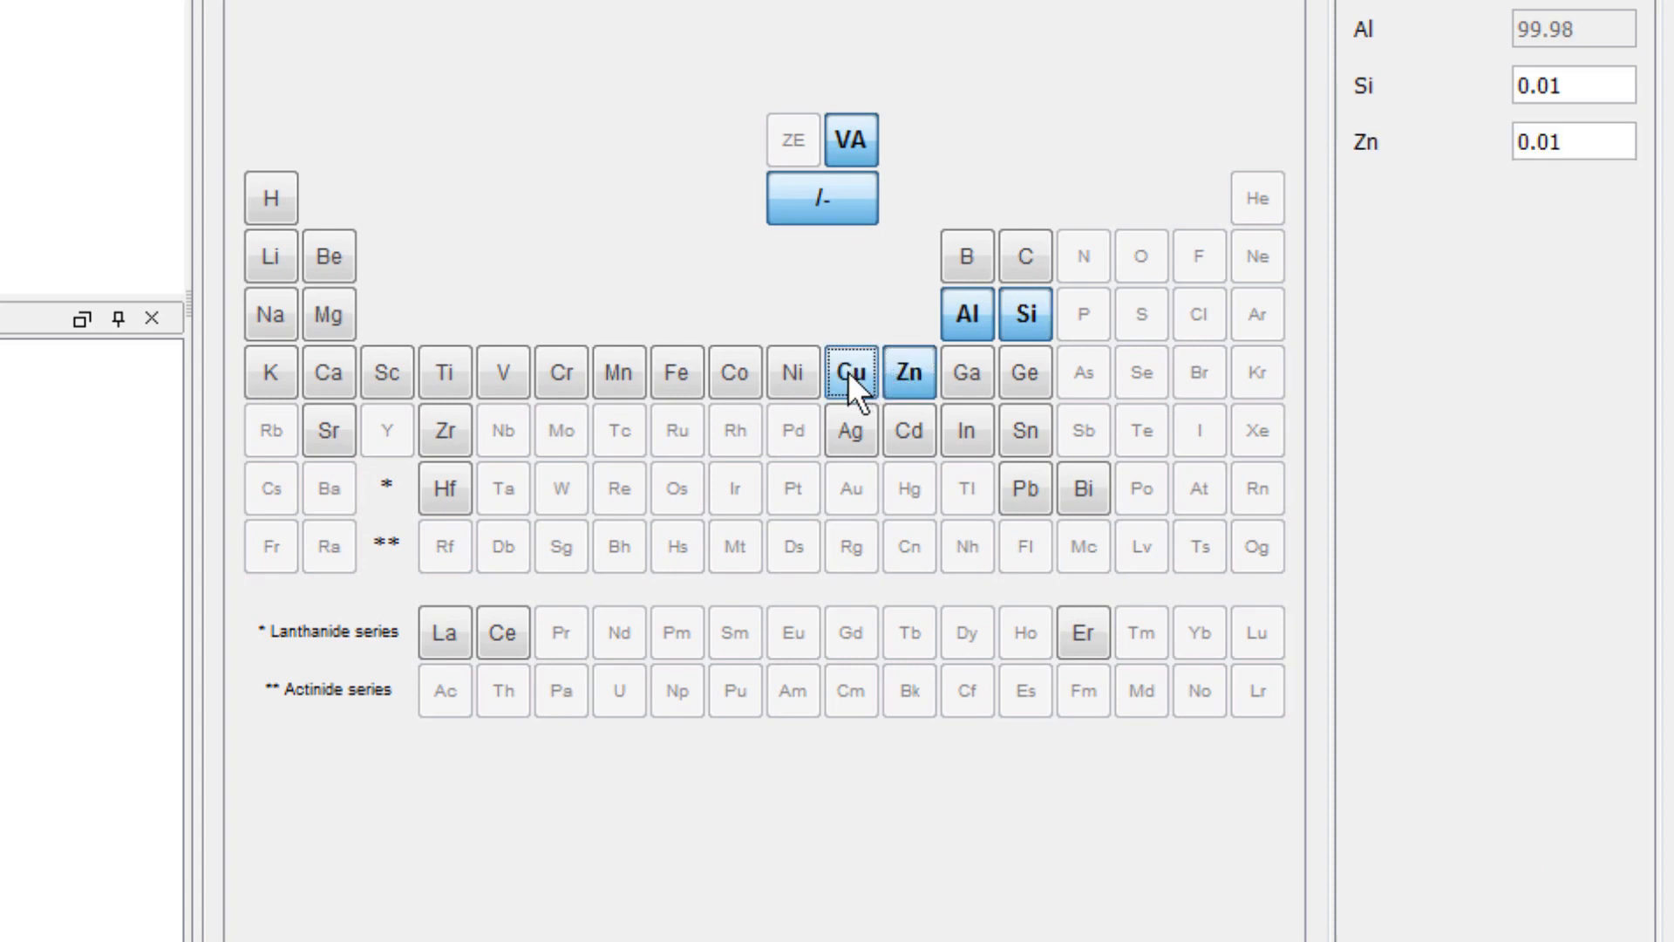
left_click(676, 374)
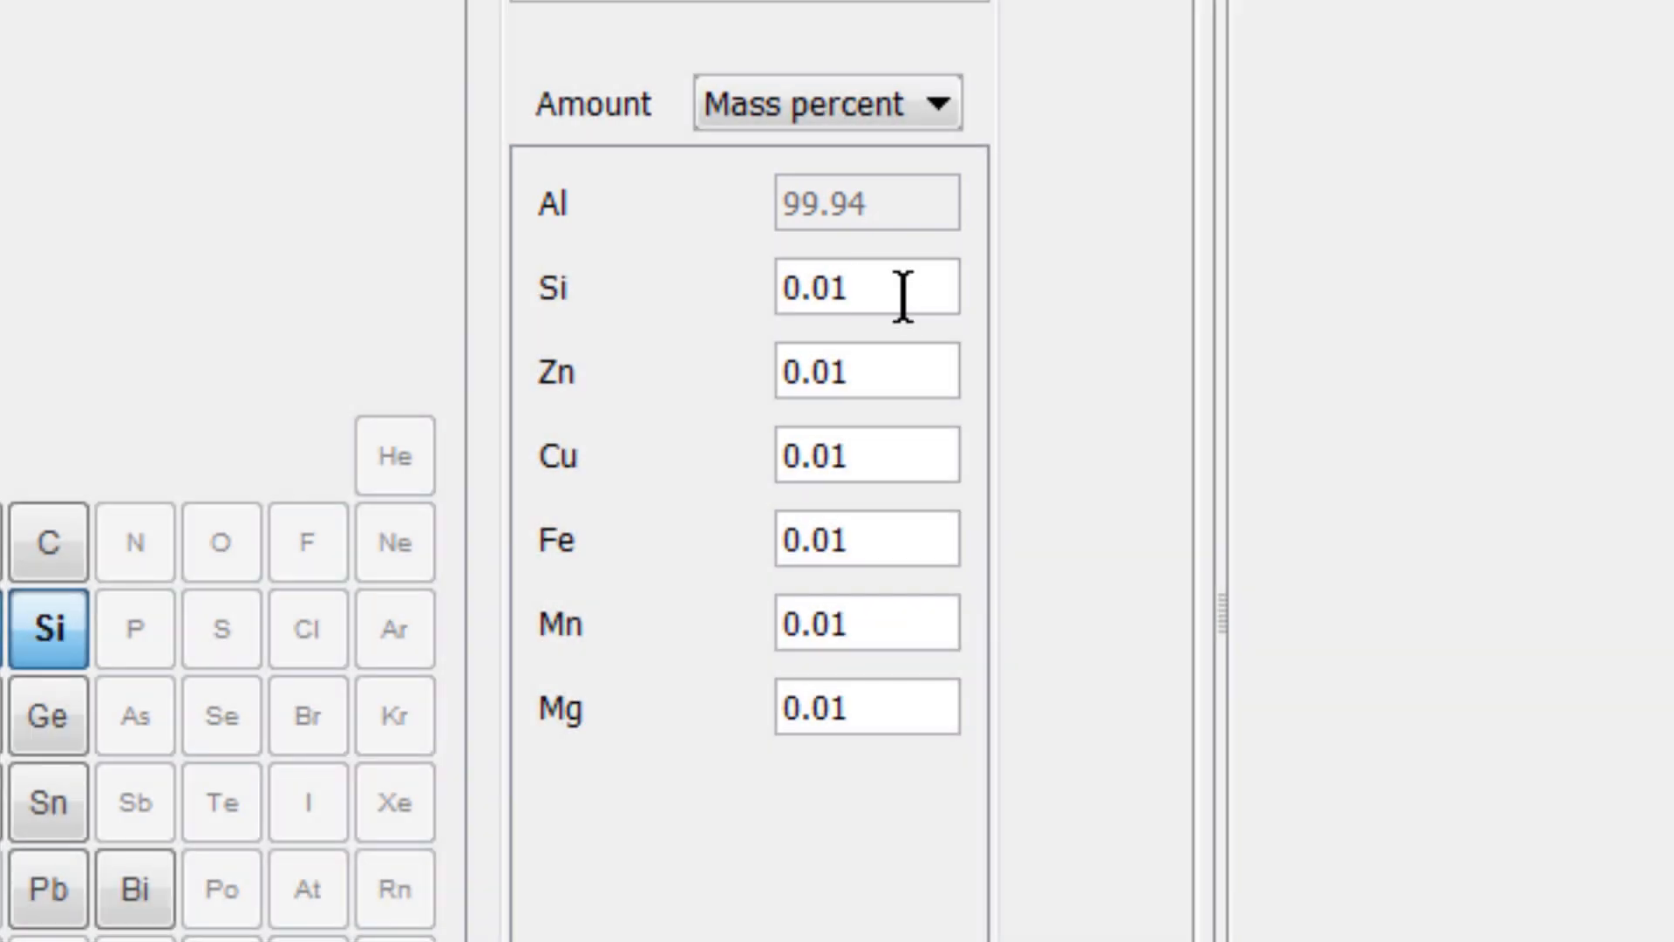
Step: Enter mass percents Si 9.9, Zn 0.97, Cu 2.82 and Fe 0.67
type("9.9")
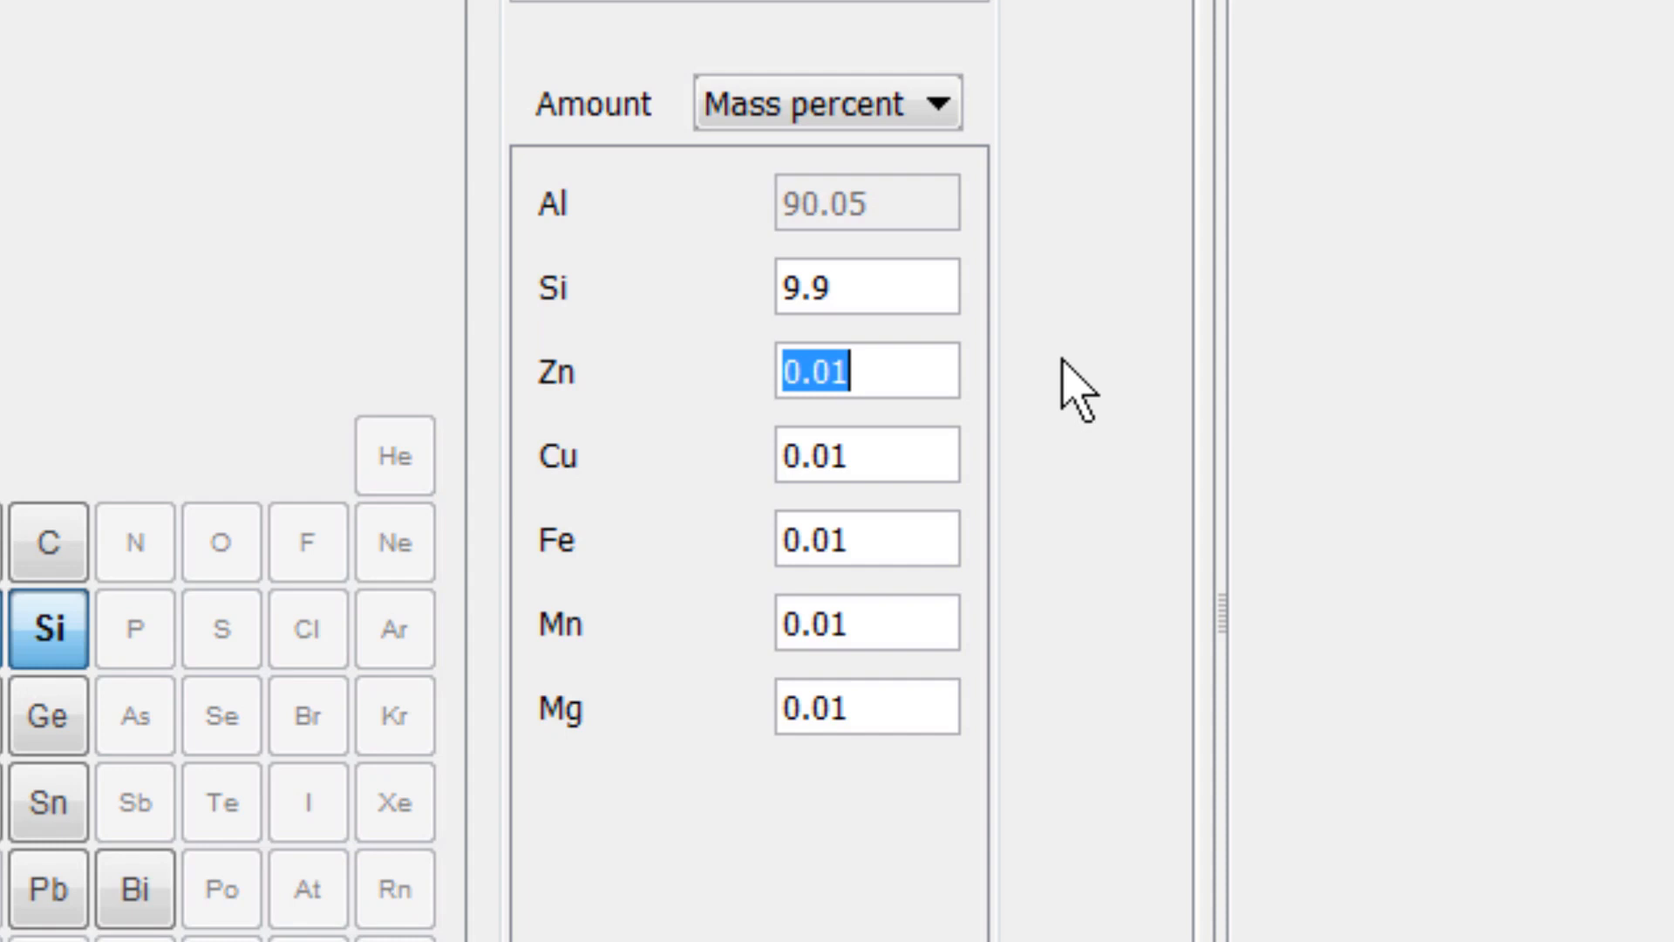
type("0.97")
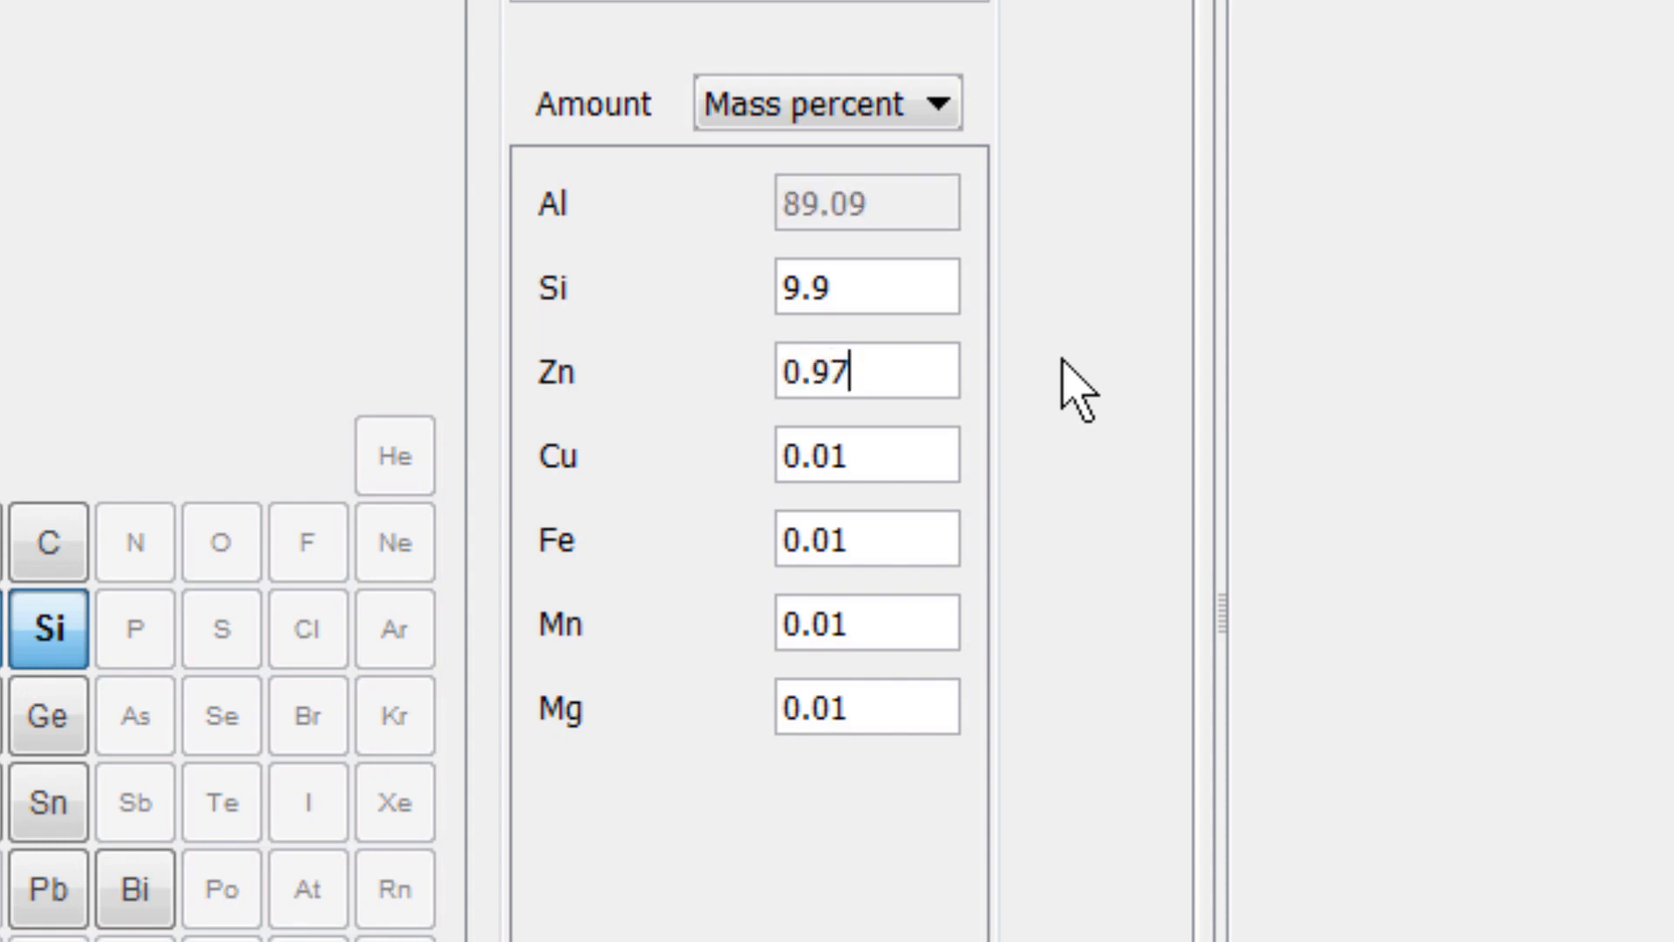
type("2.82")
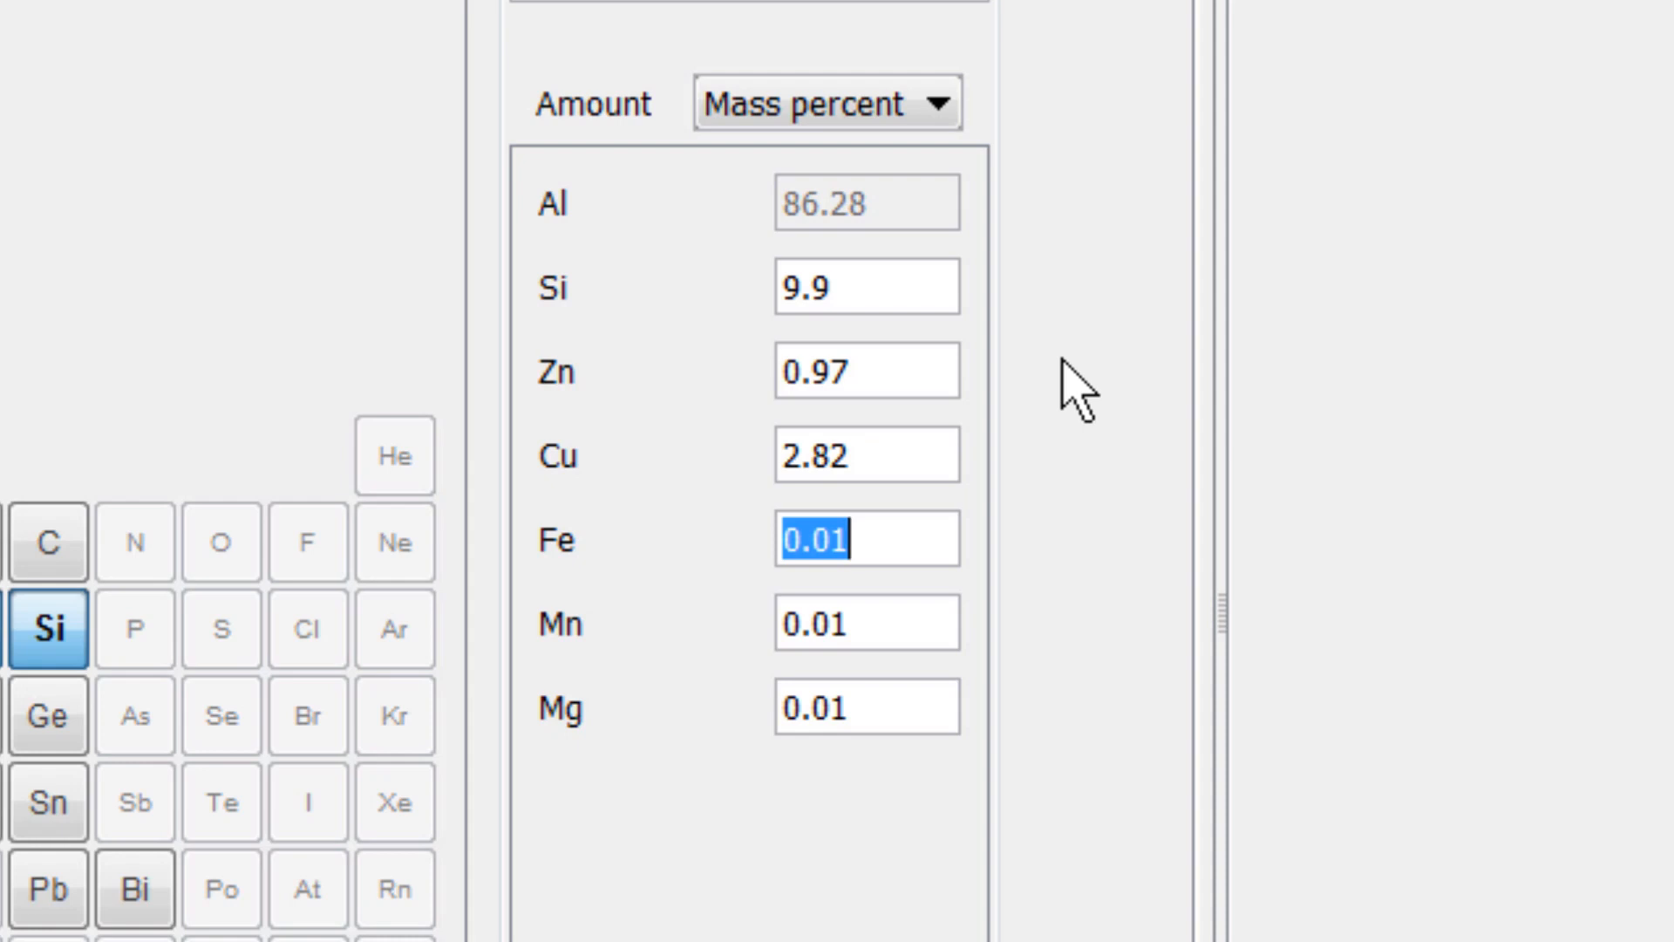
type("0.67")
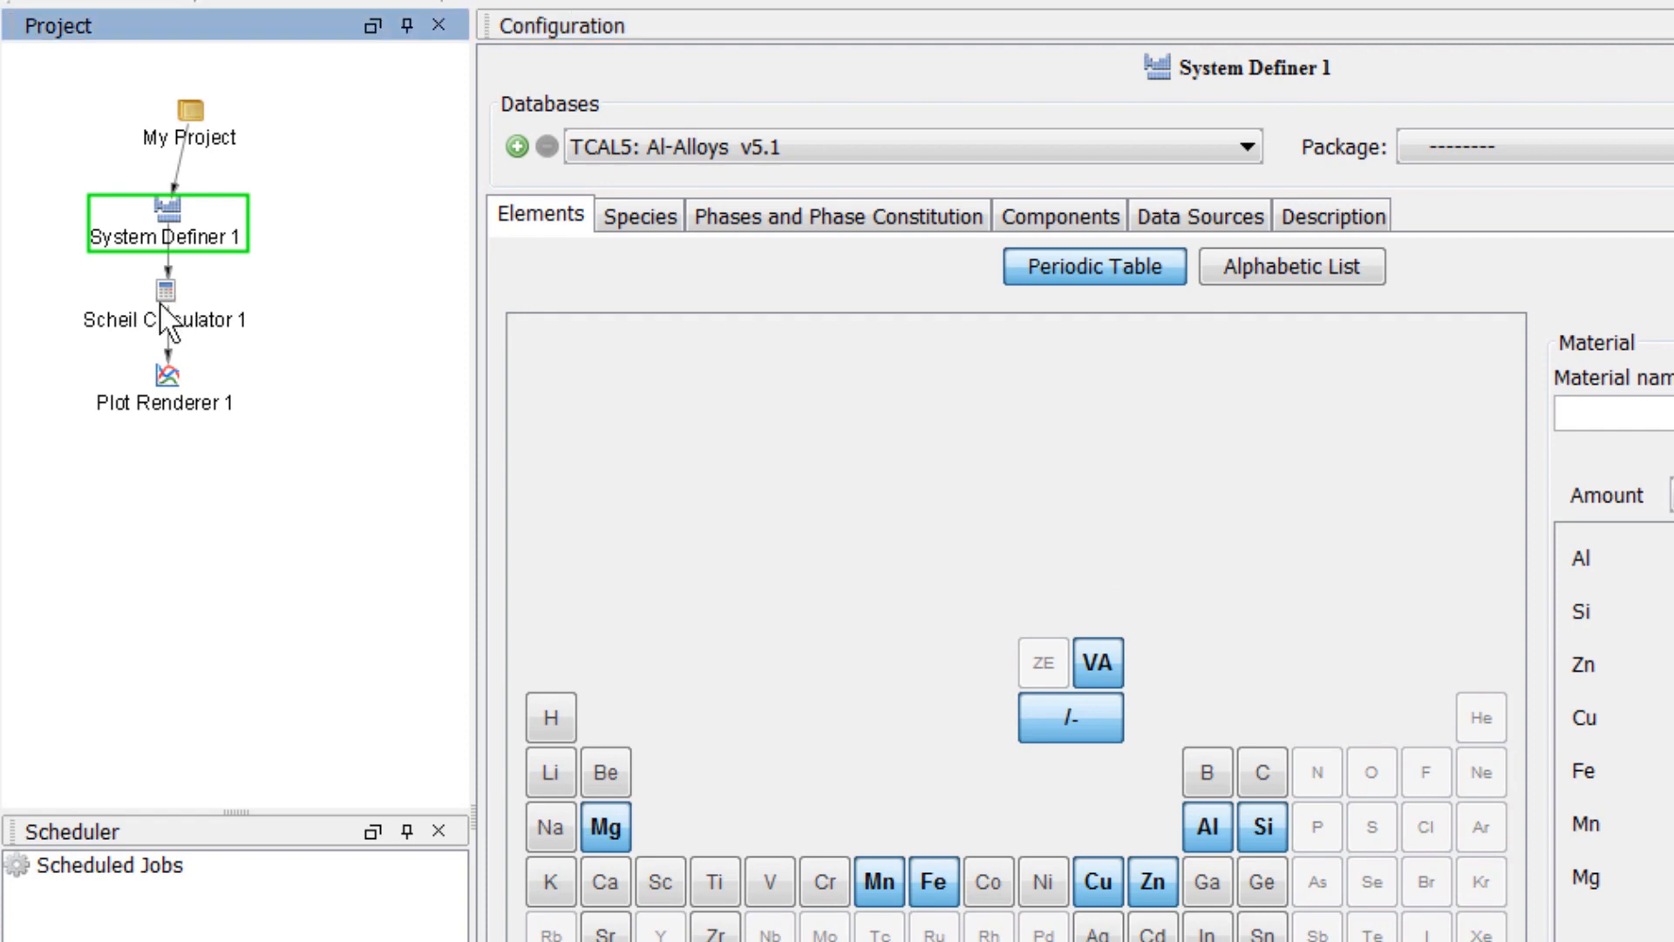
Step: Enable Global minimization in Scheil Calculator 1's advanced options
left_click(165, 291)
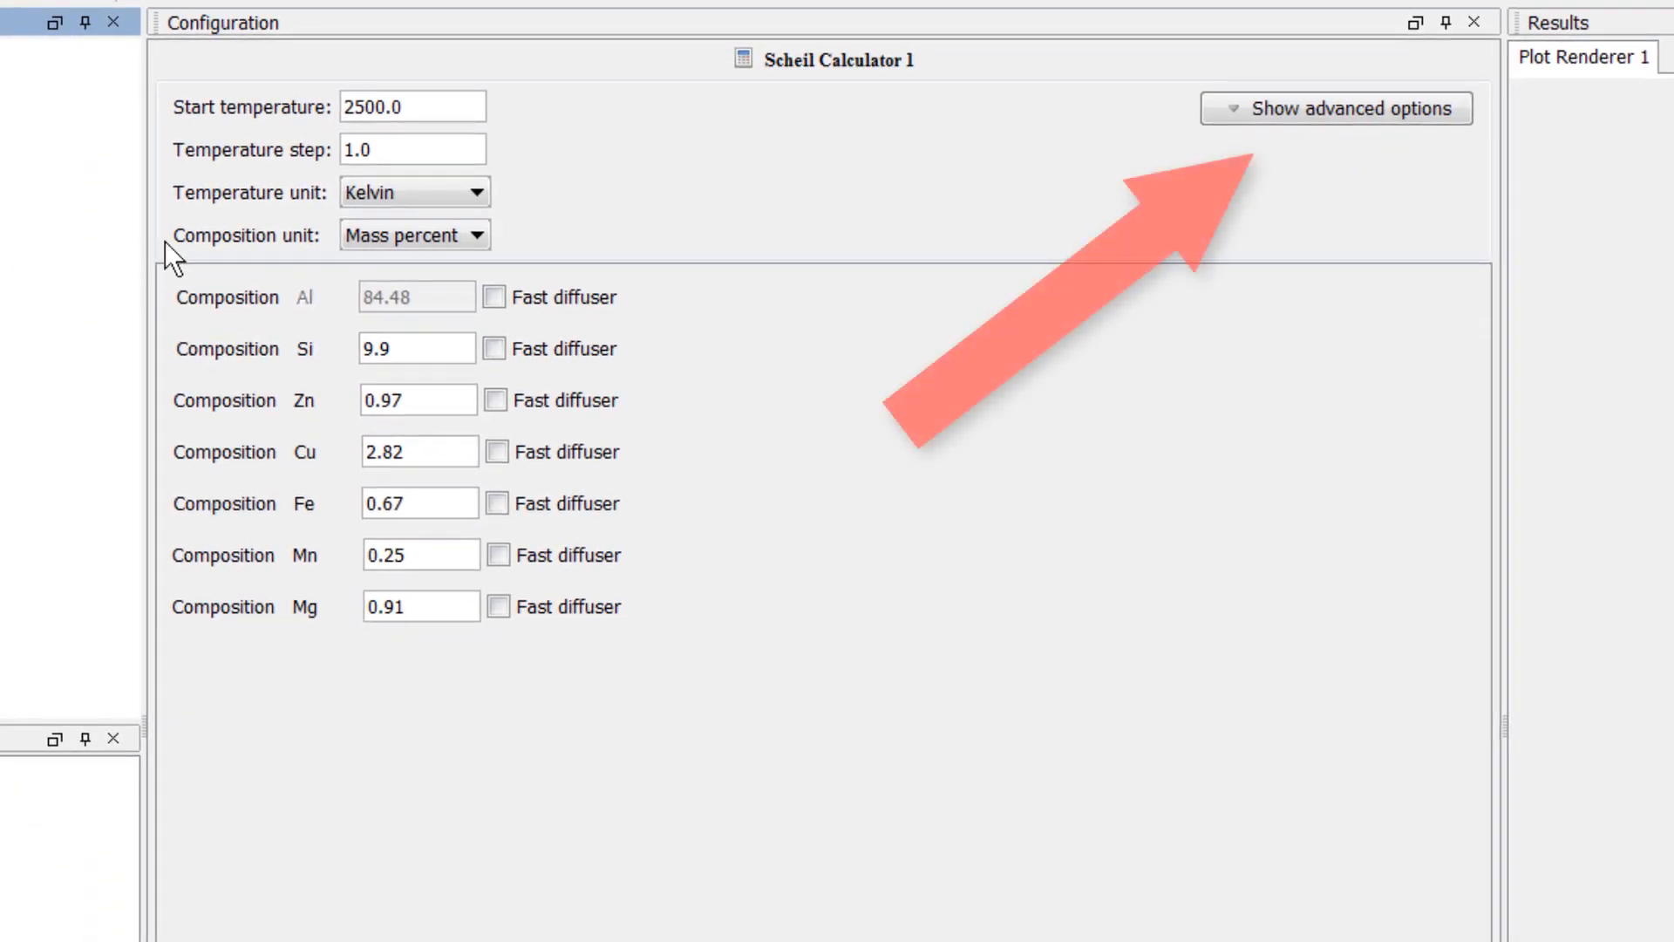
left_click(1336, 108)
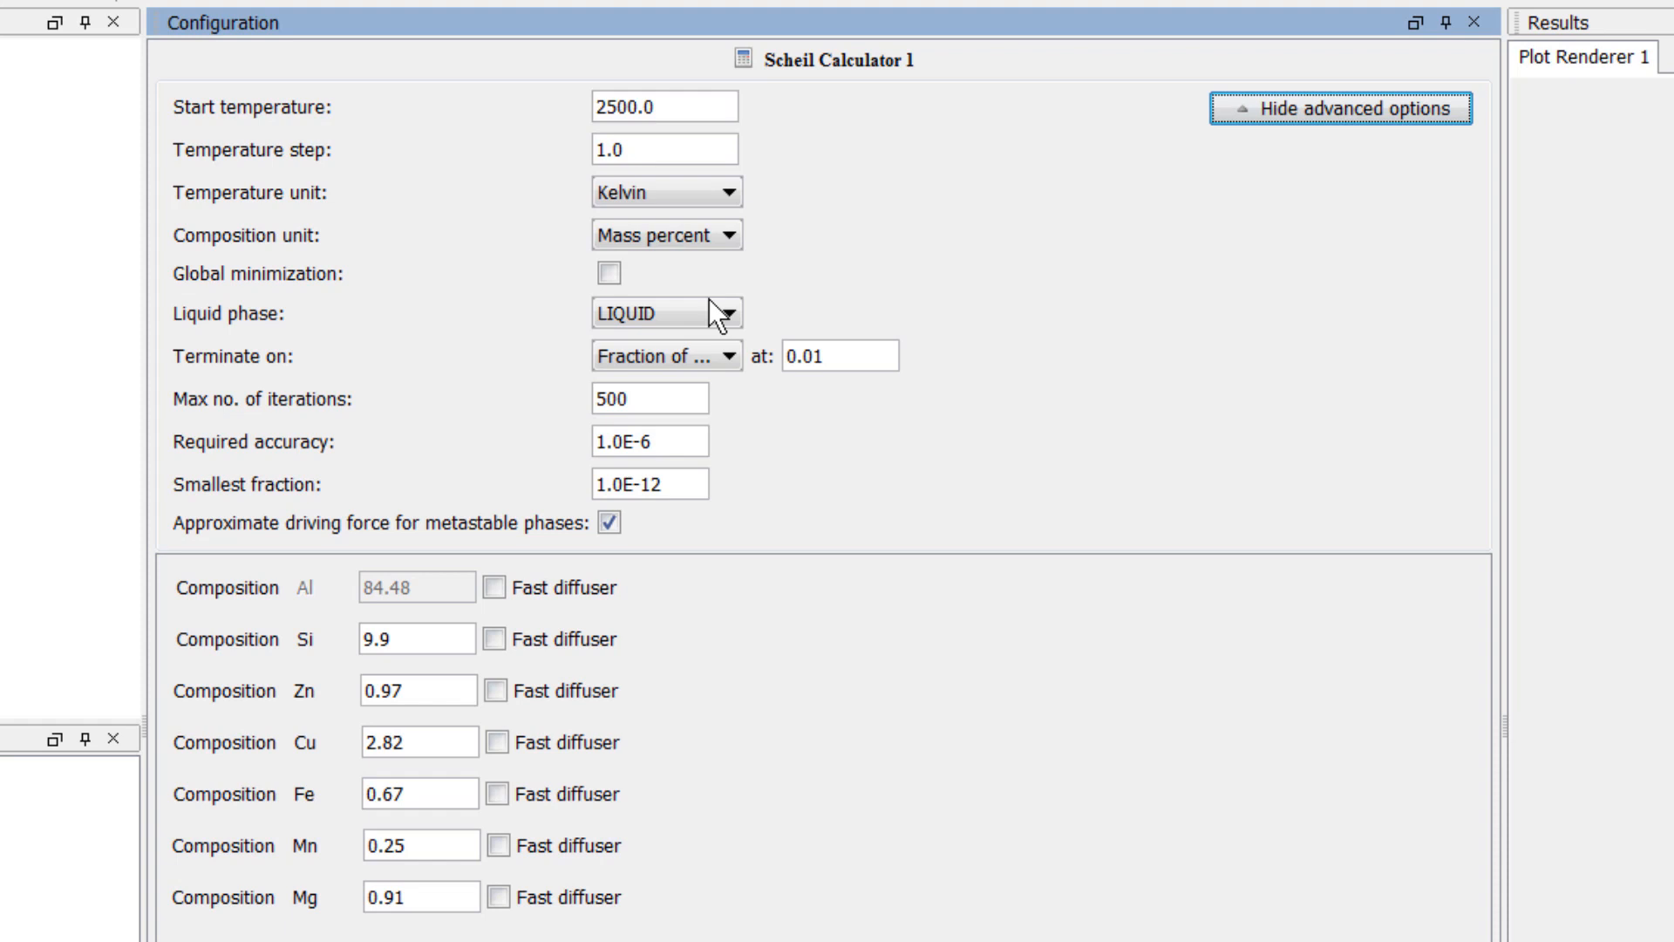
left_click(732, 313)
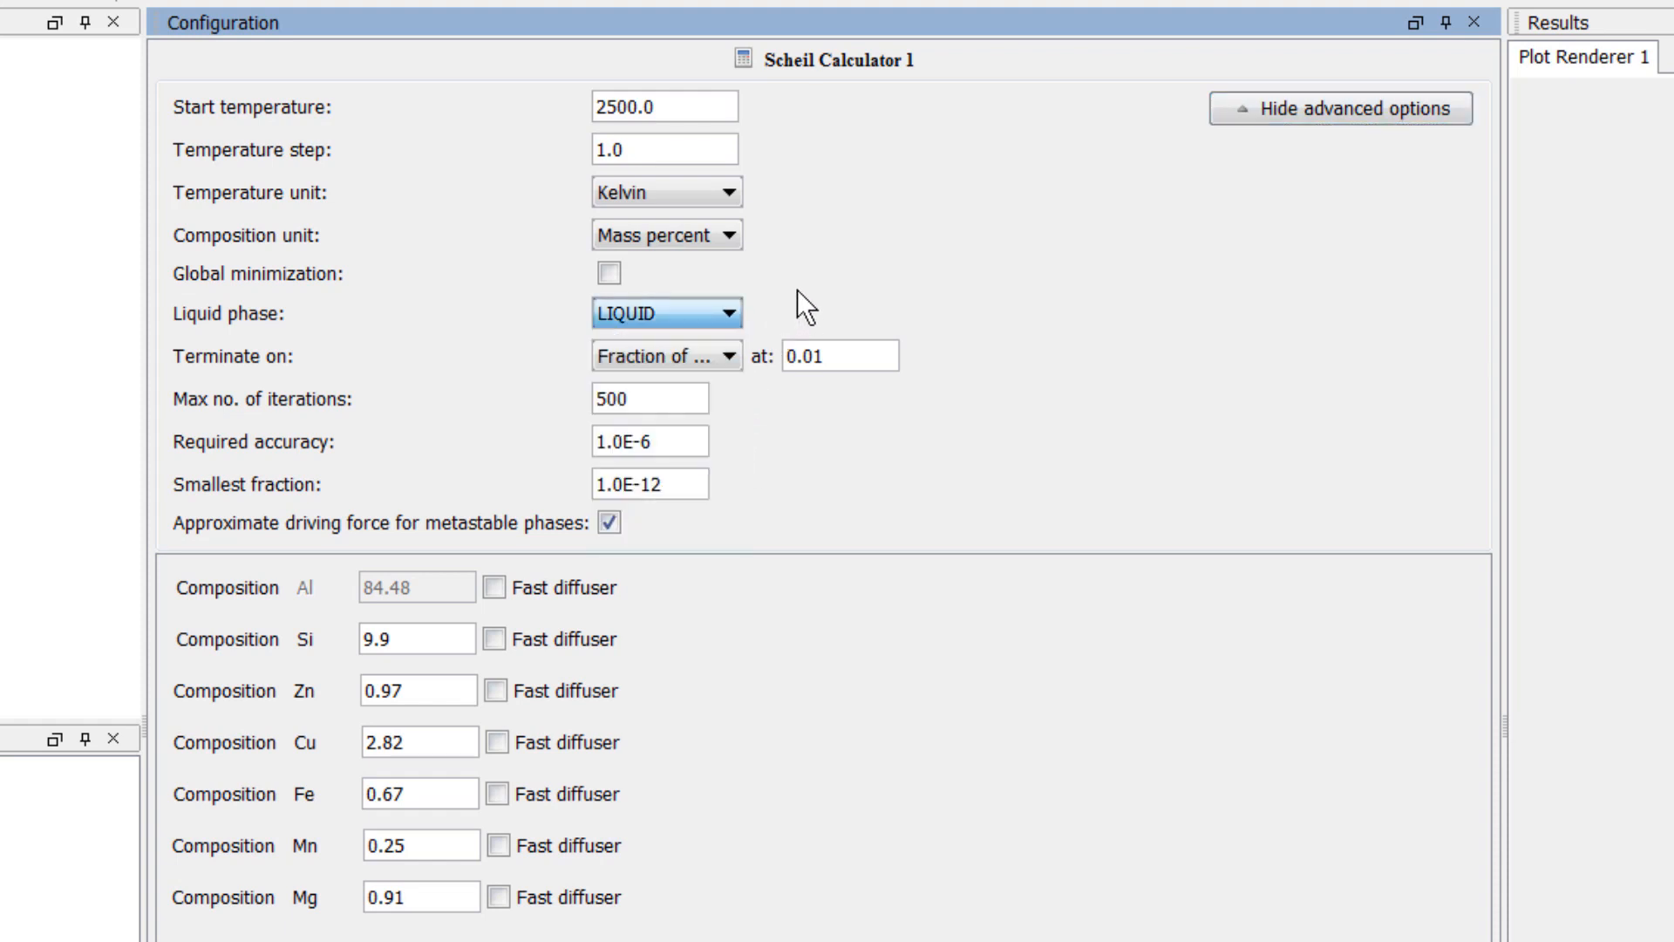
left_click(607, 272)
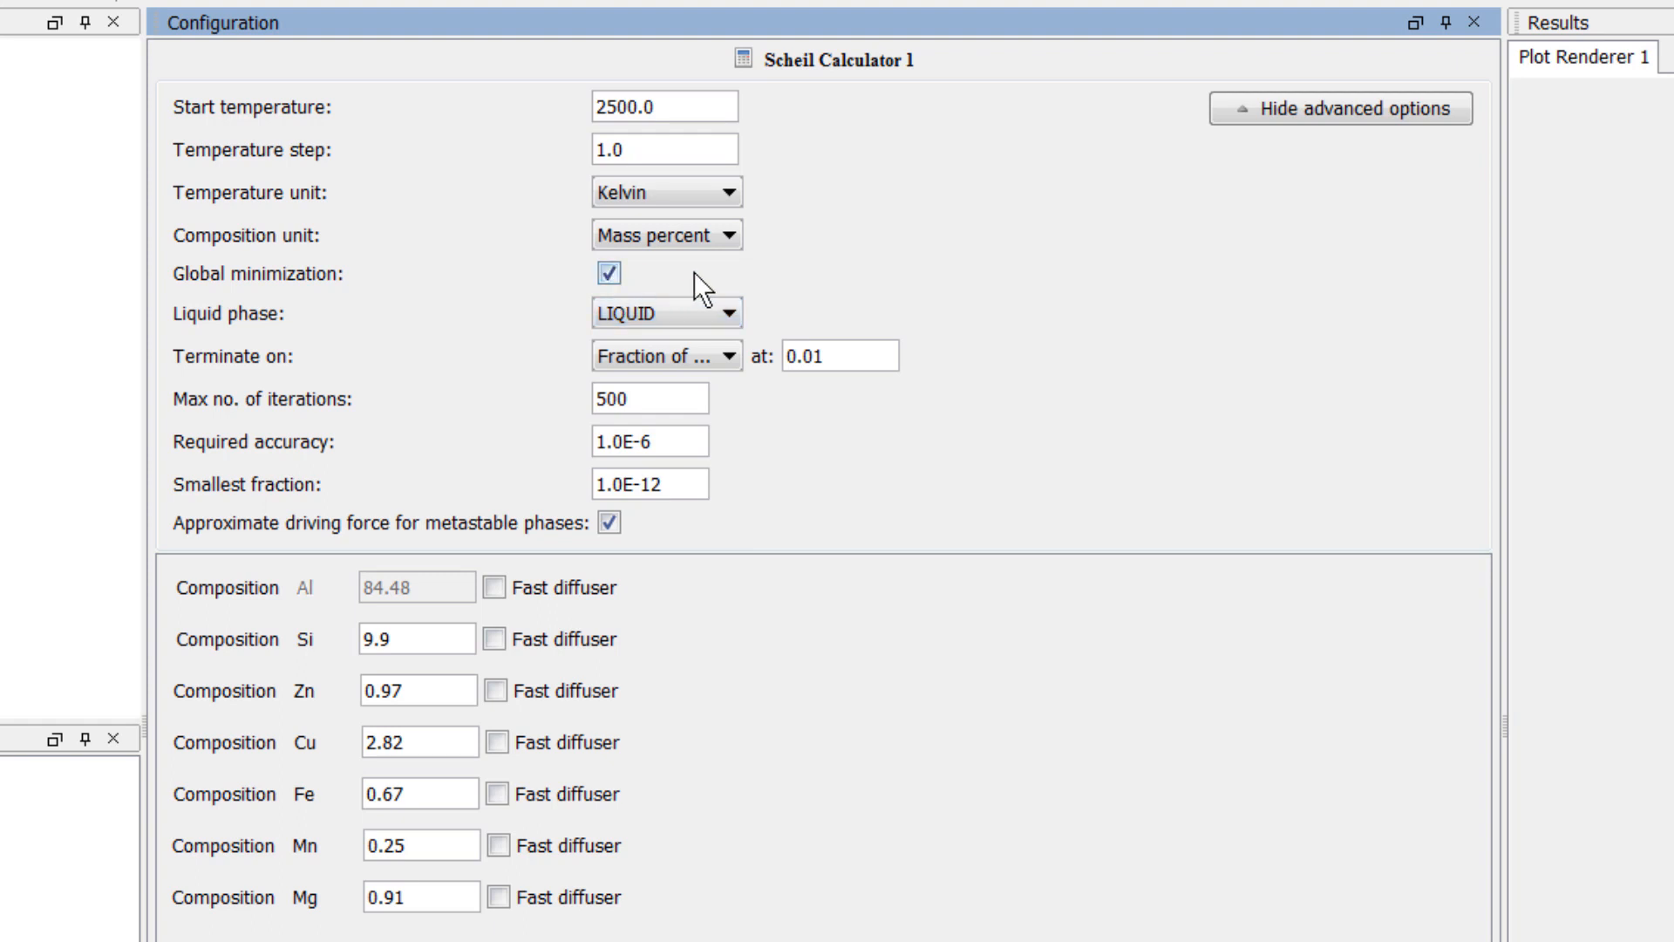
mouse_move(833, 306)
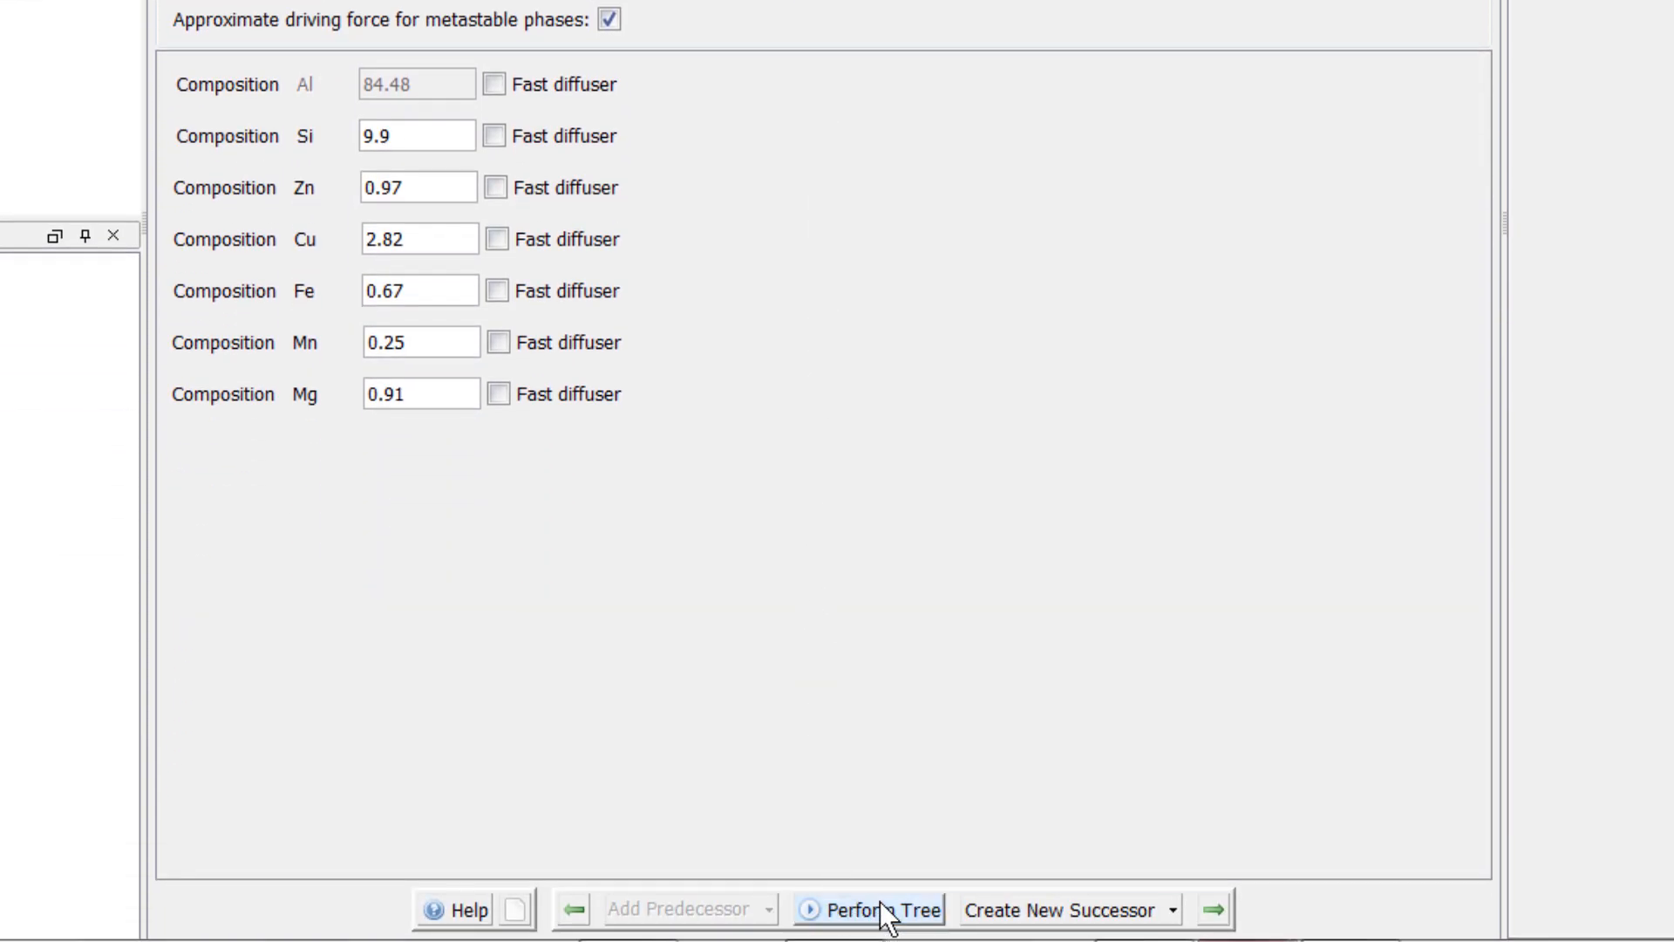
Step: Run the Scheil simulation to plot temperature versus solid fraction with equilibrium curve
left_click(857, 909)
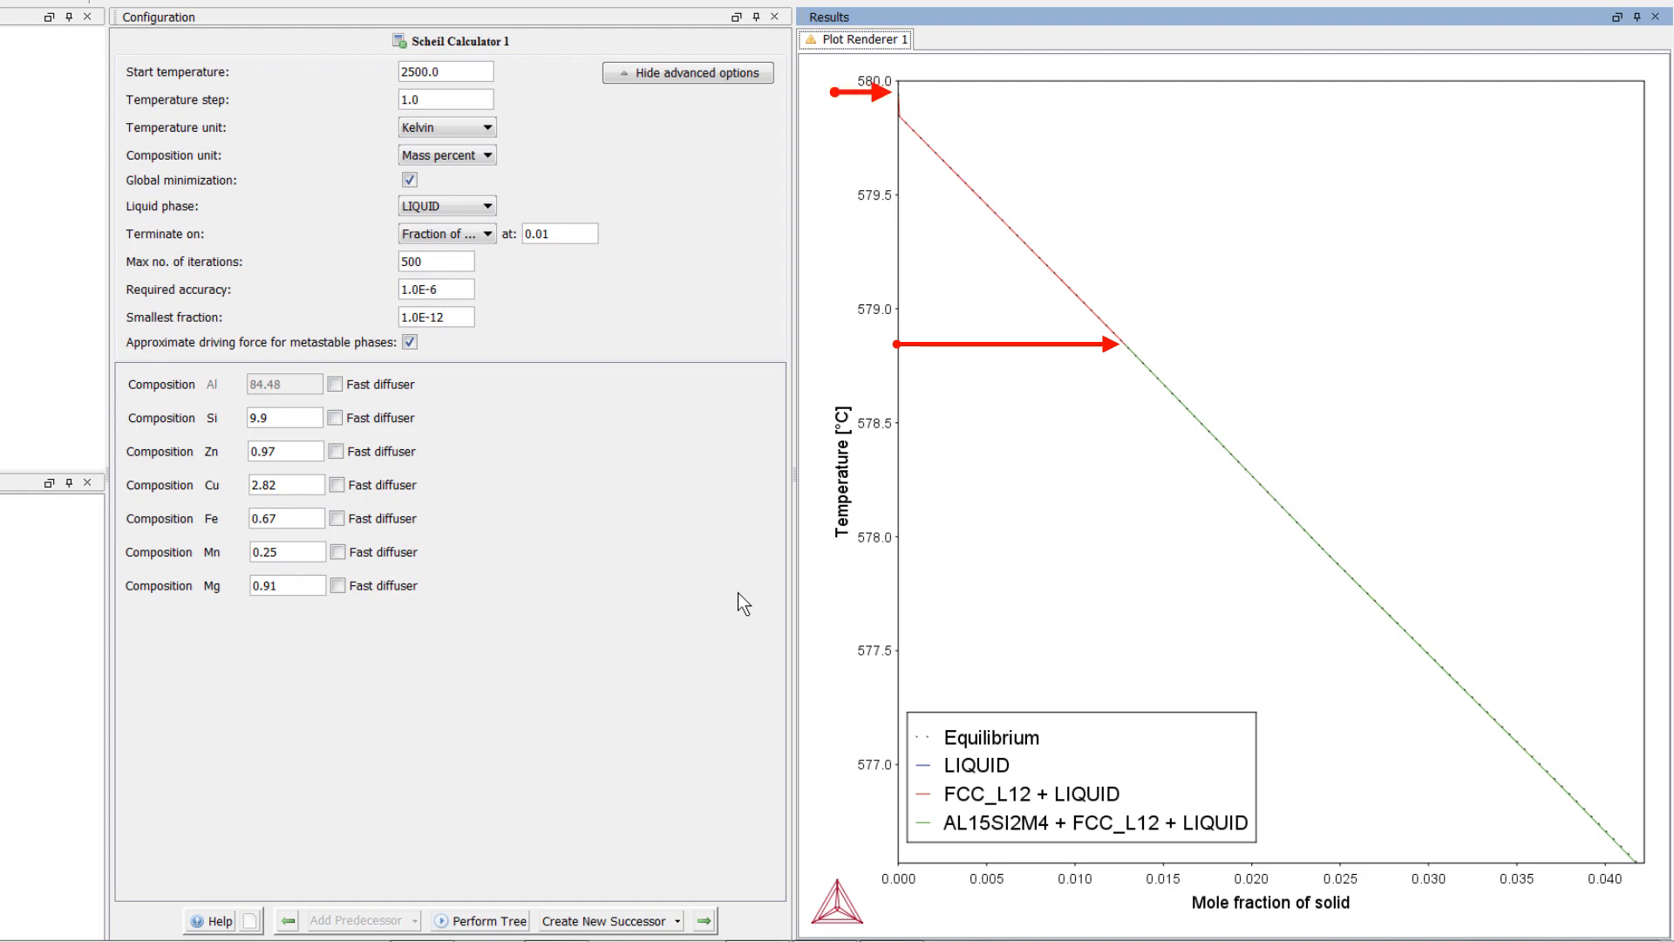
left_click(1036, 794)
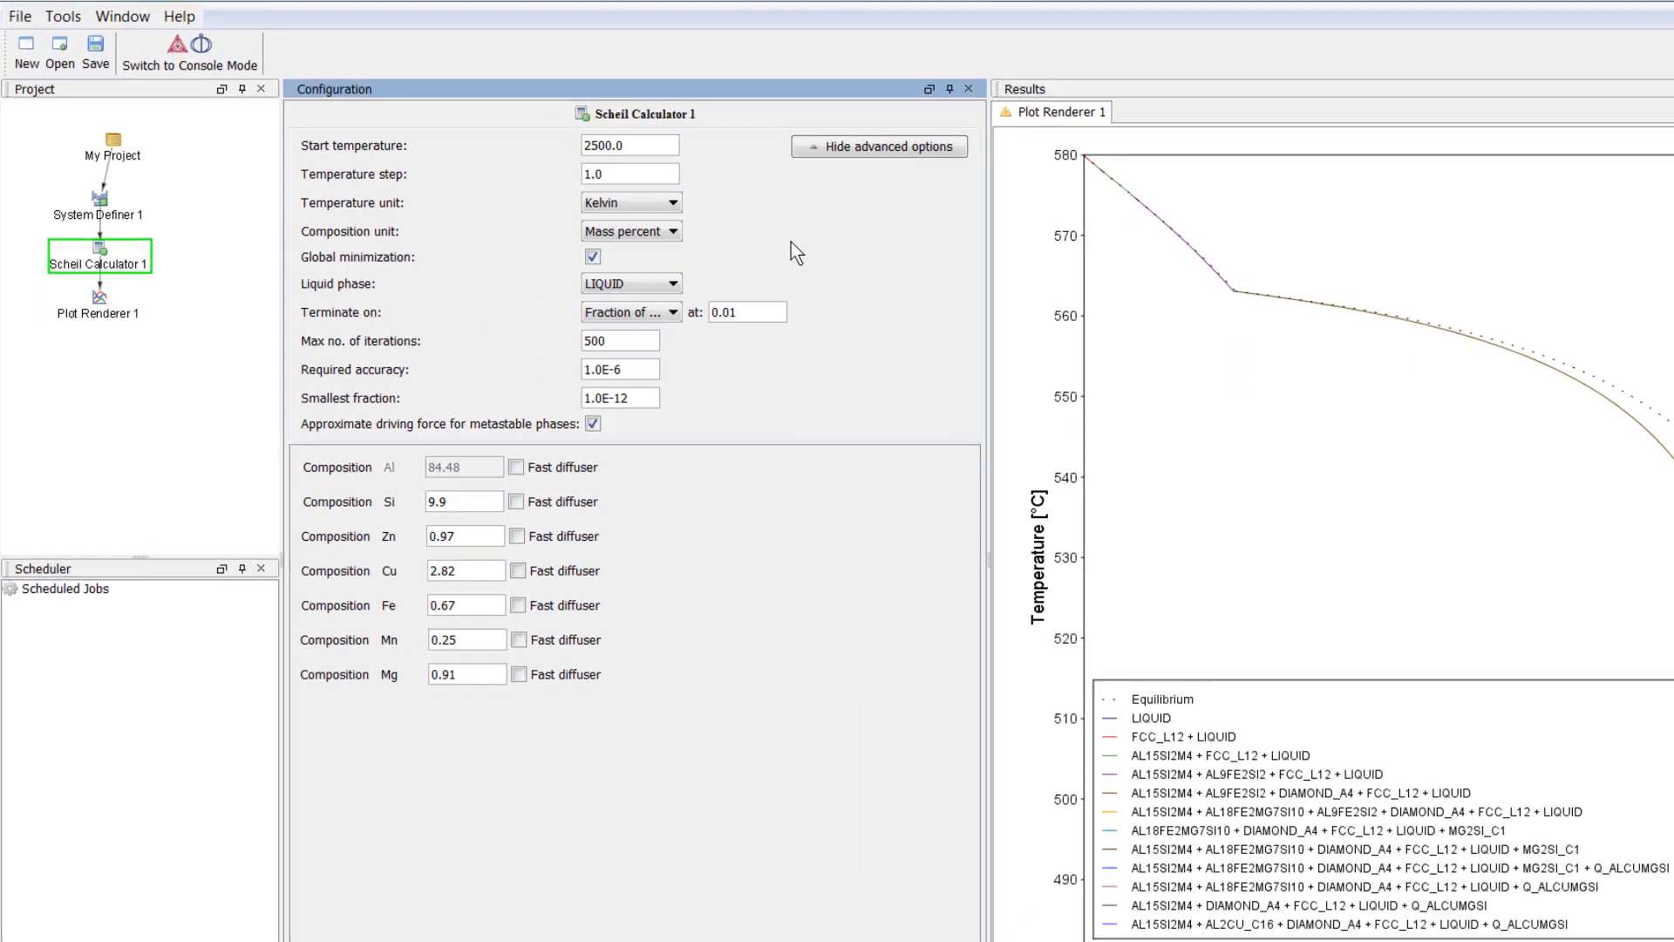
Step: Add Table Renderer 1 after Scheil Calculator 1 and perform it
right_click(99, 257)
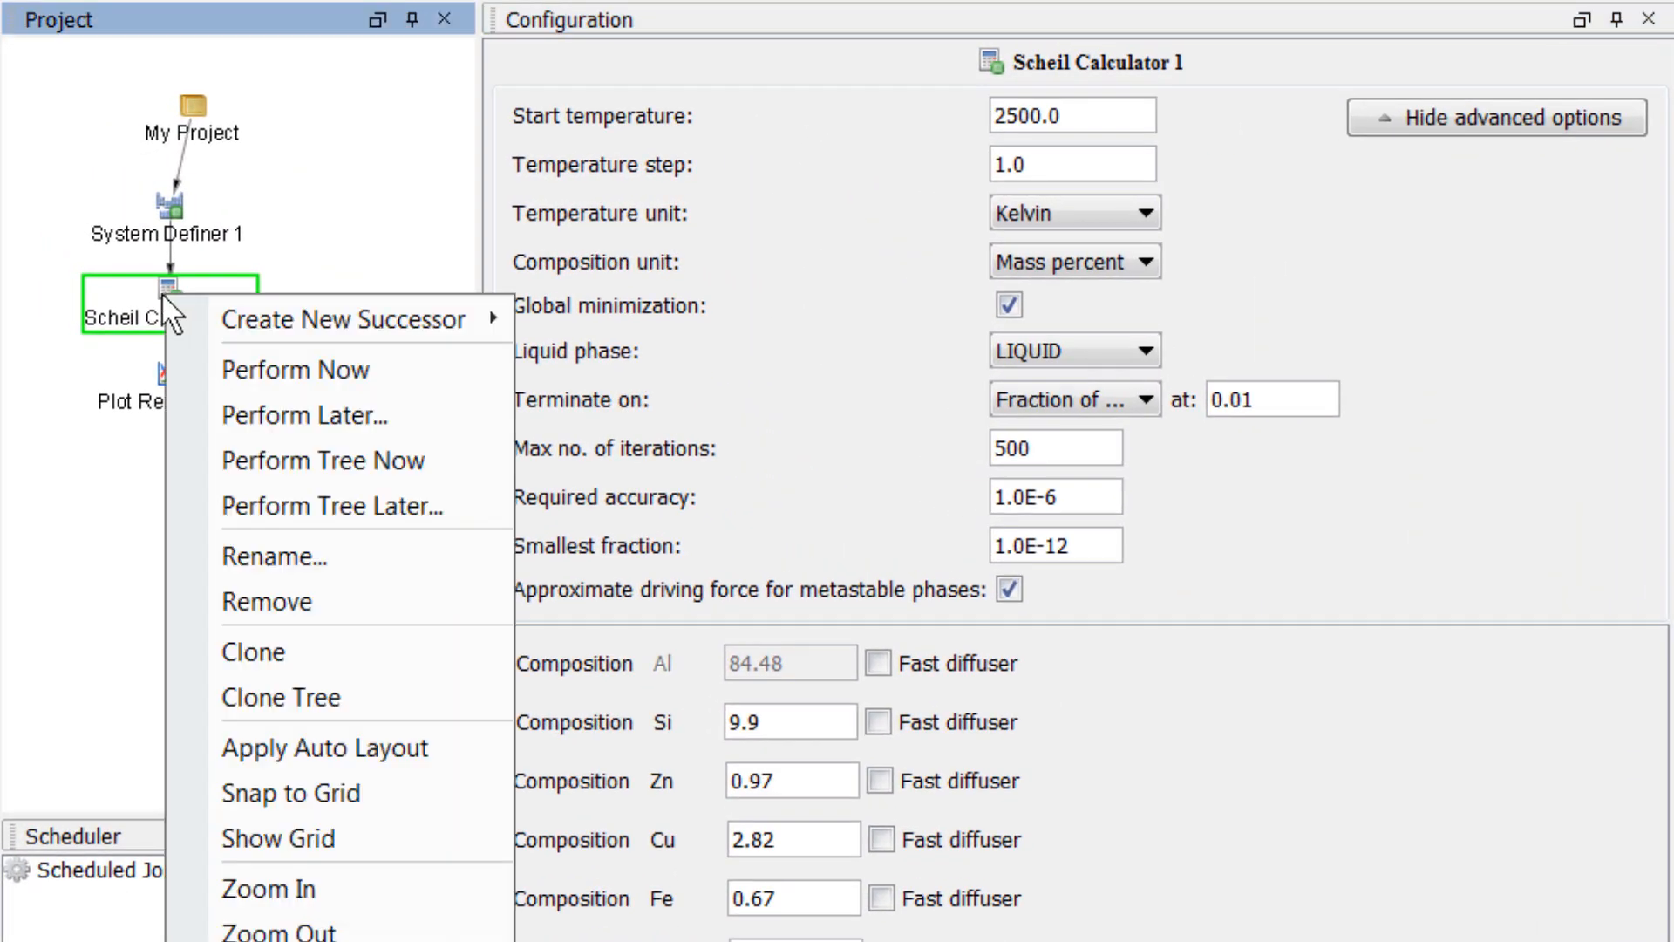
mouse_move(342, 319)
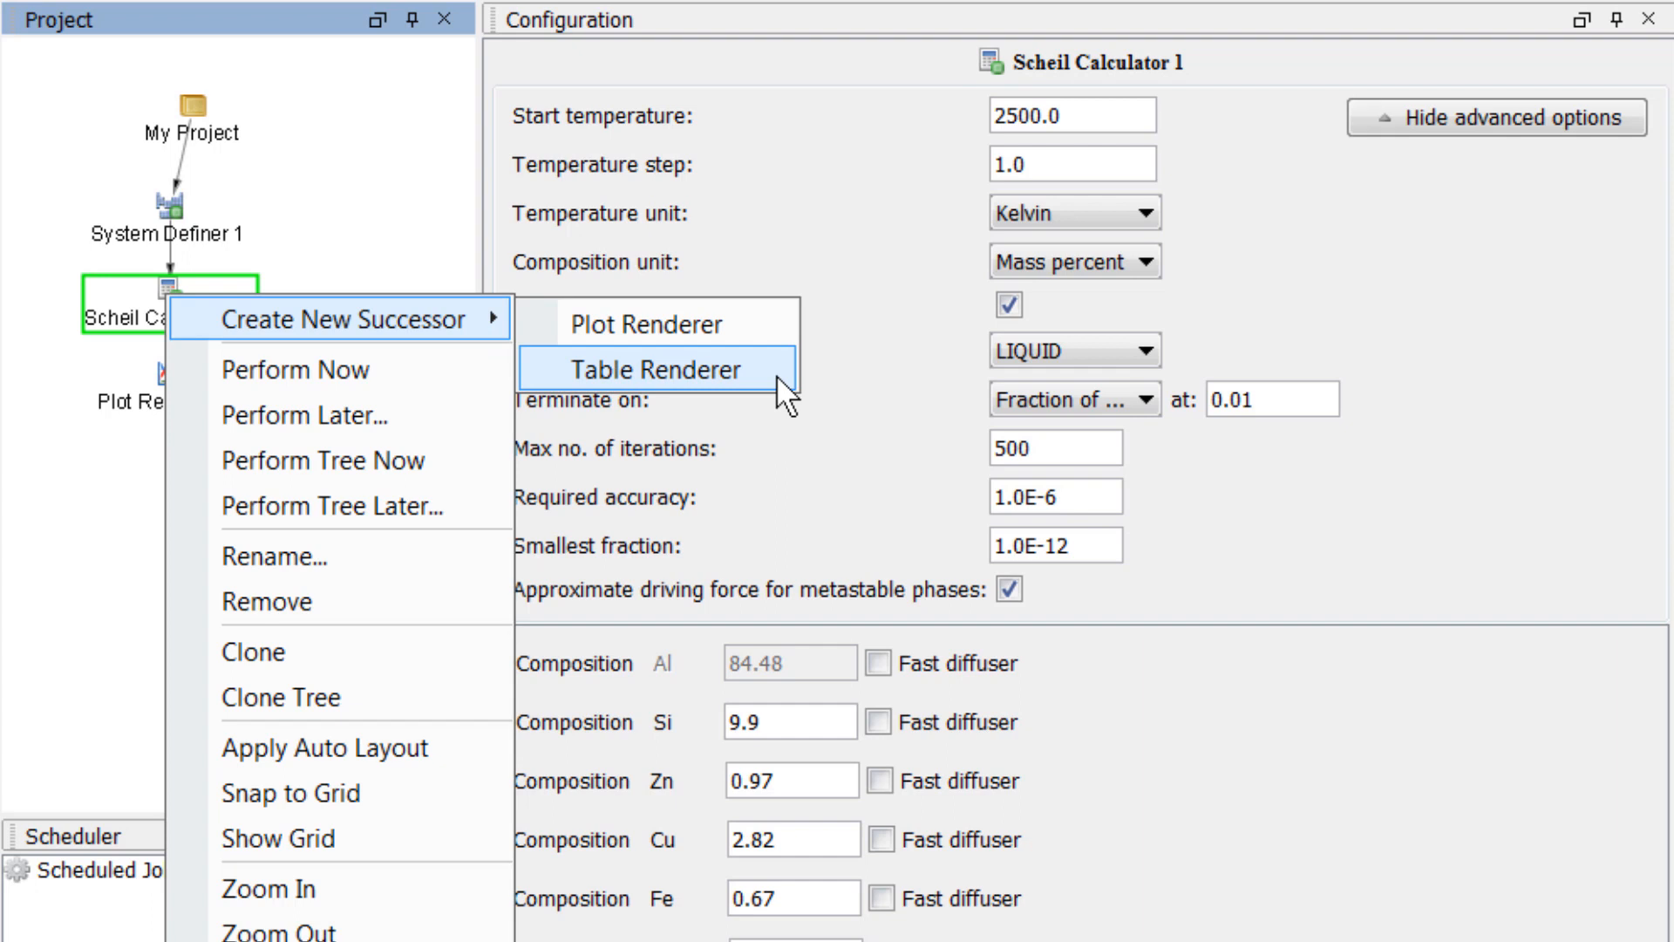
left_click(653, 368)
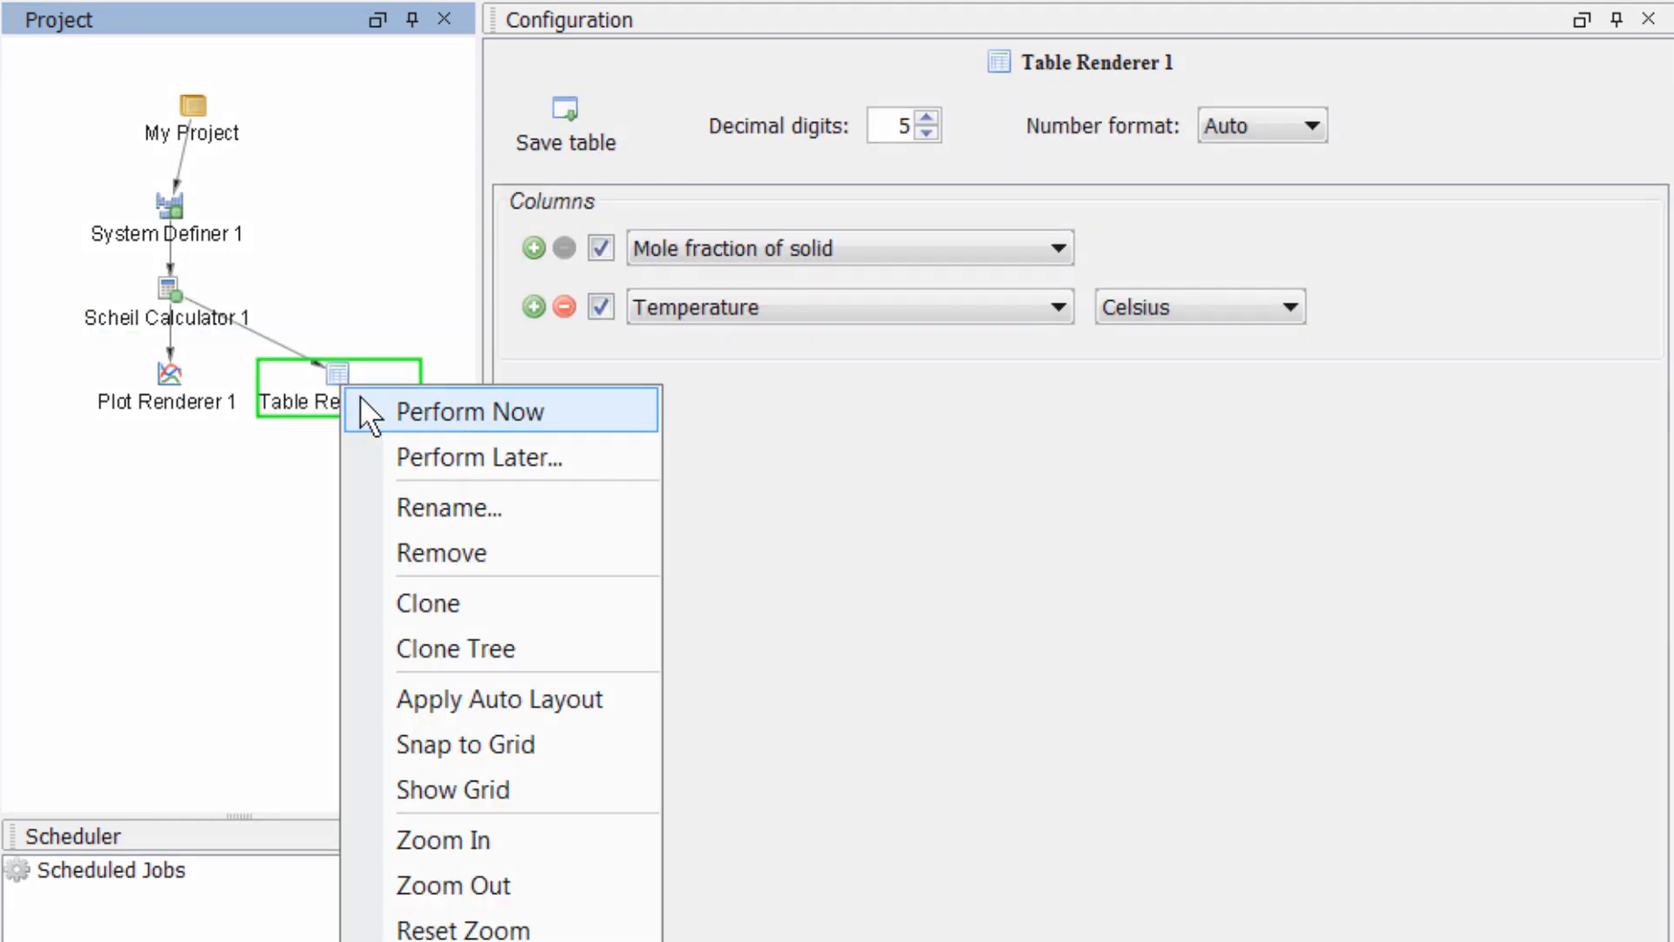
left_click(470, 410)
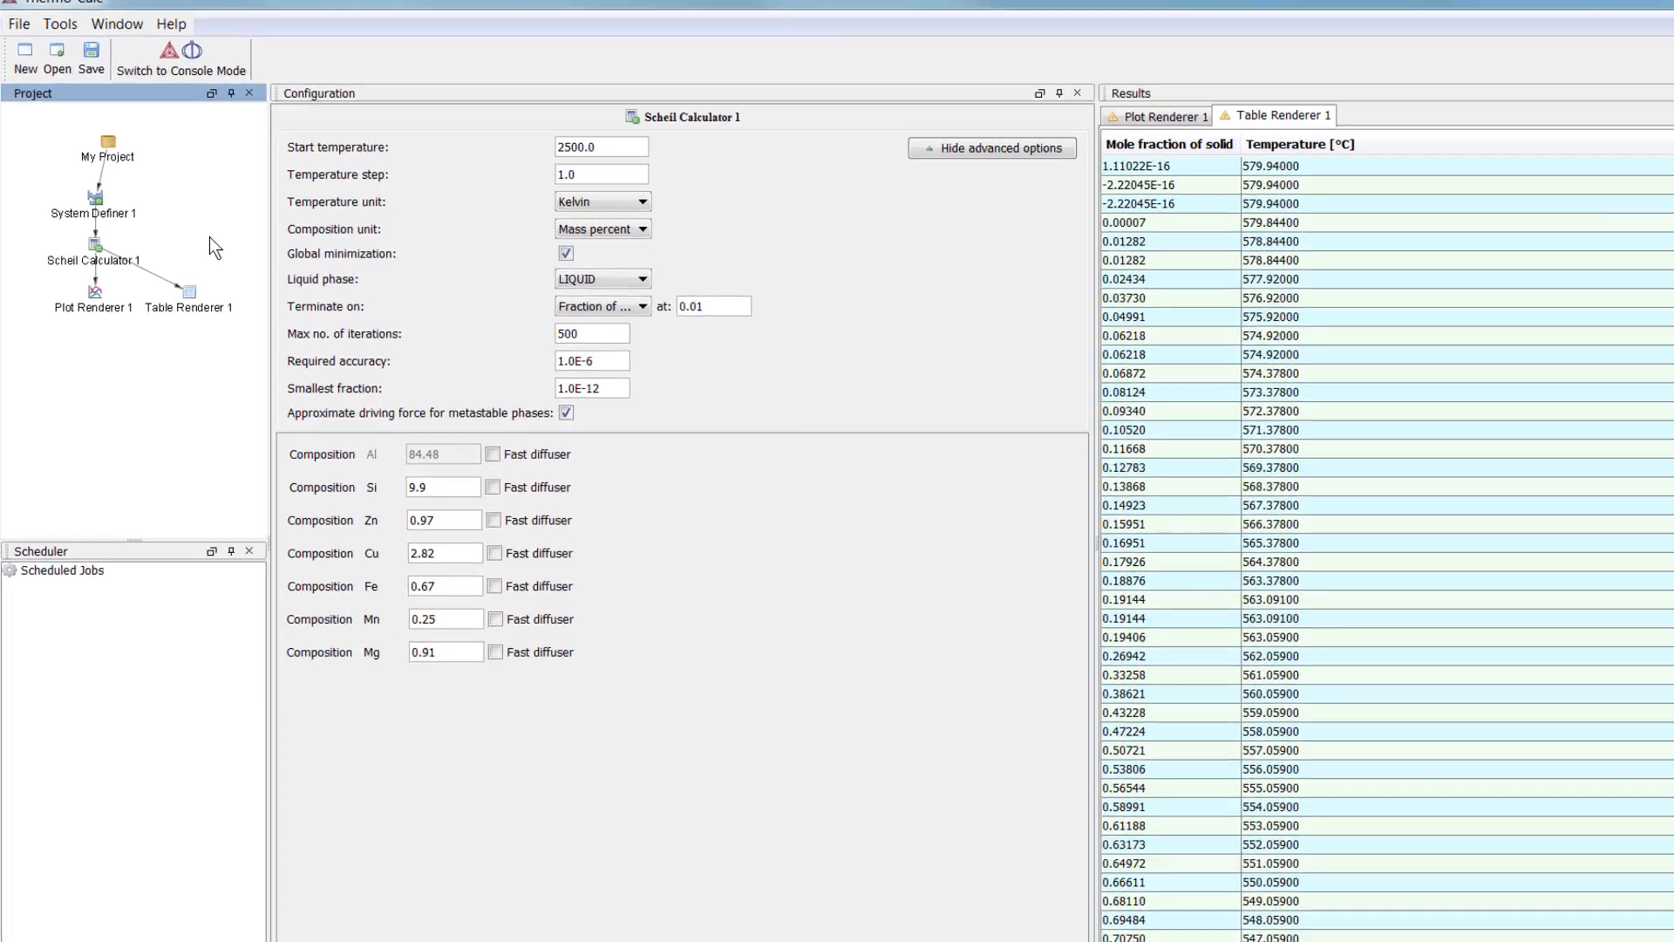
Step: Add a second Plot Renderer as a successor of Scheil Calculator 1
right_click(94, 260)
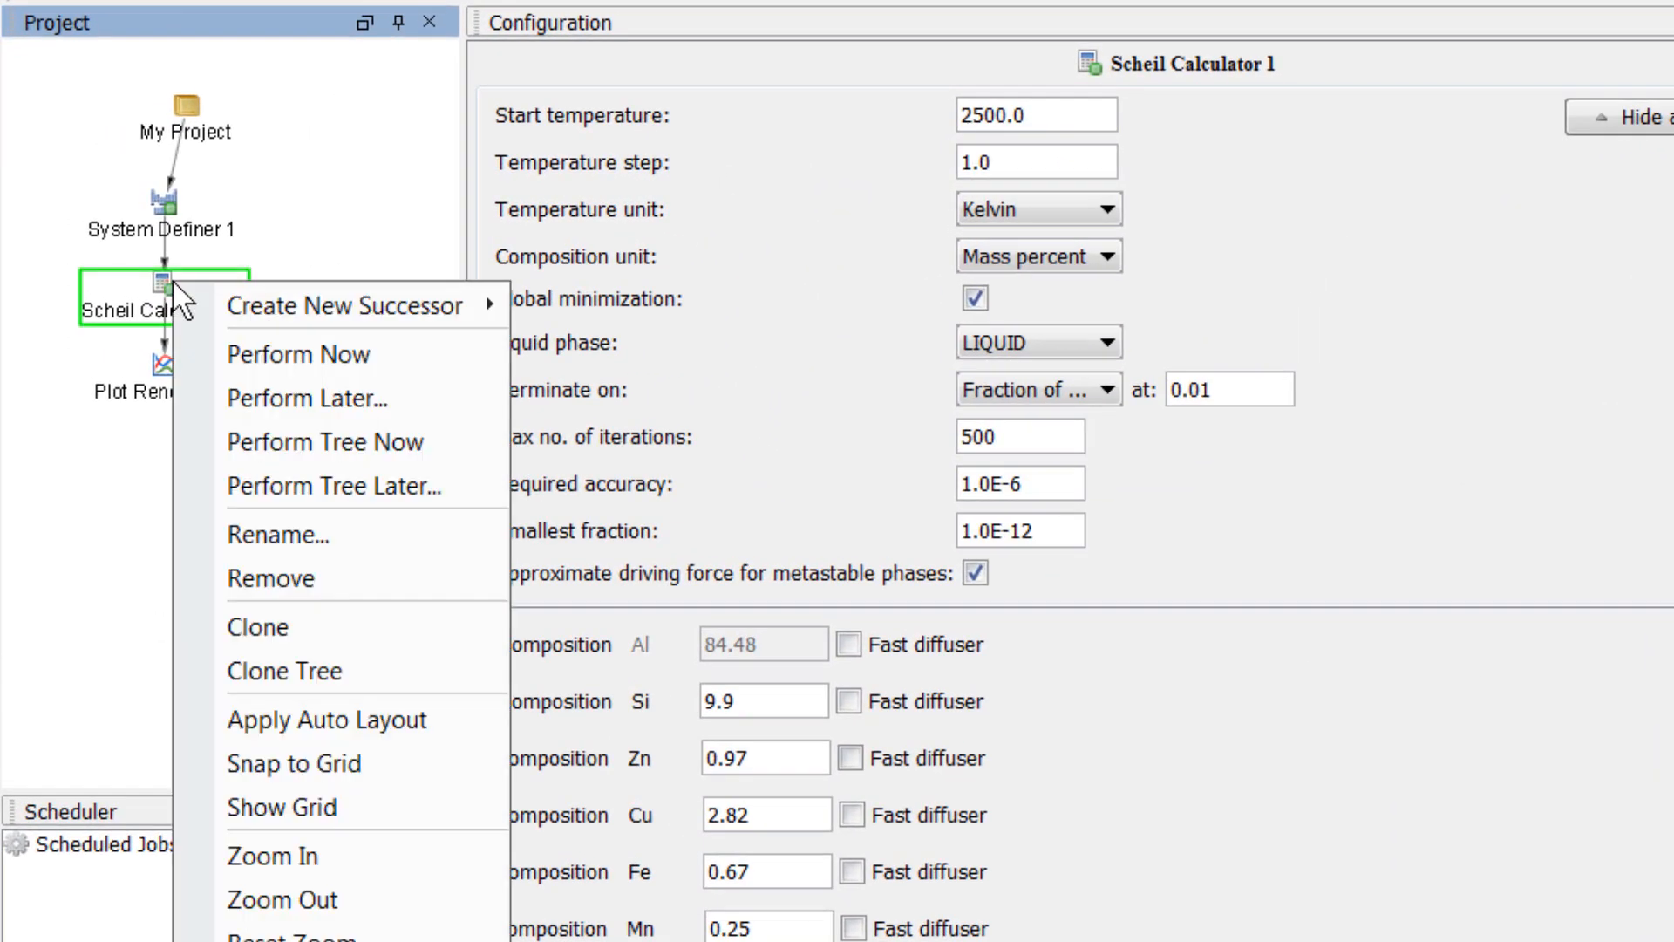
left_click(345, 304)
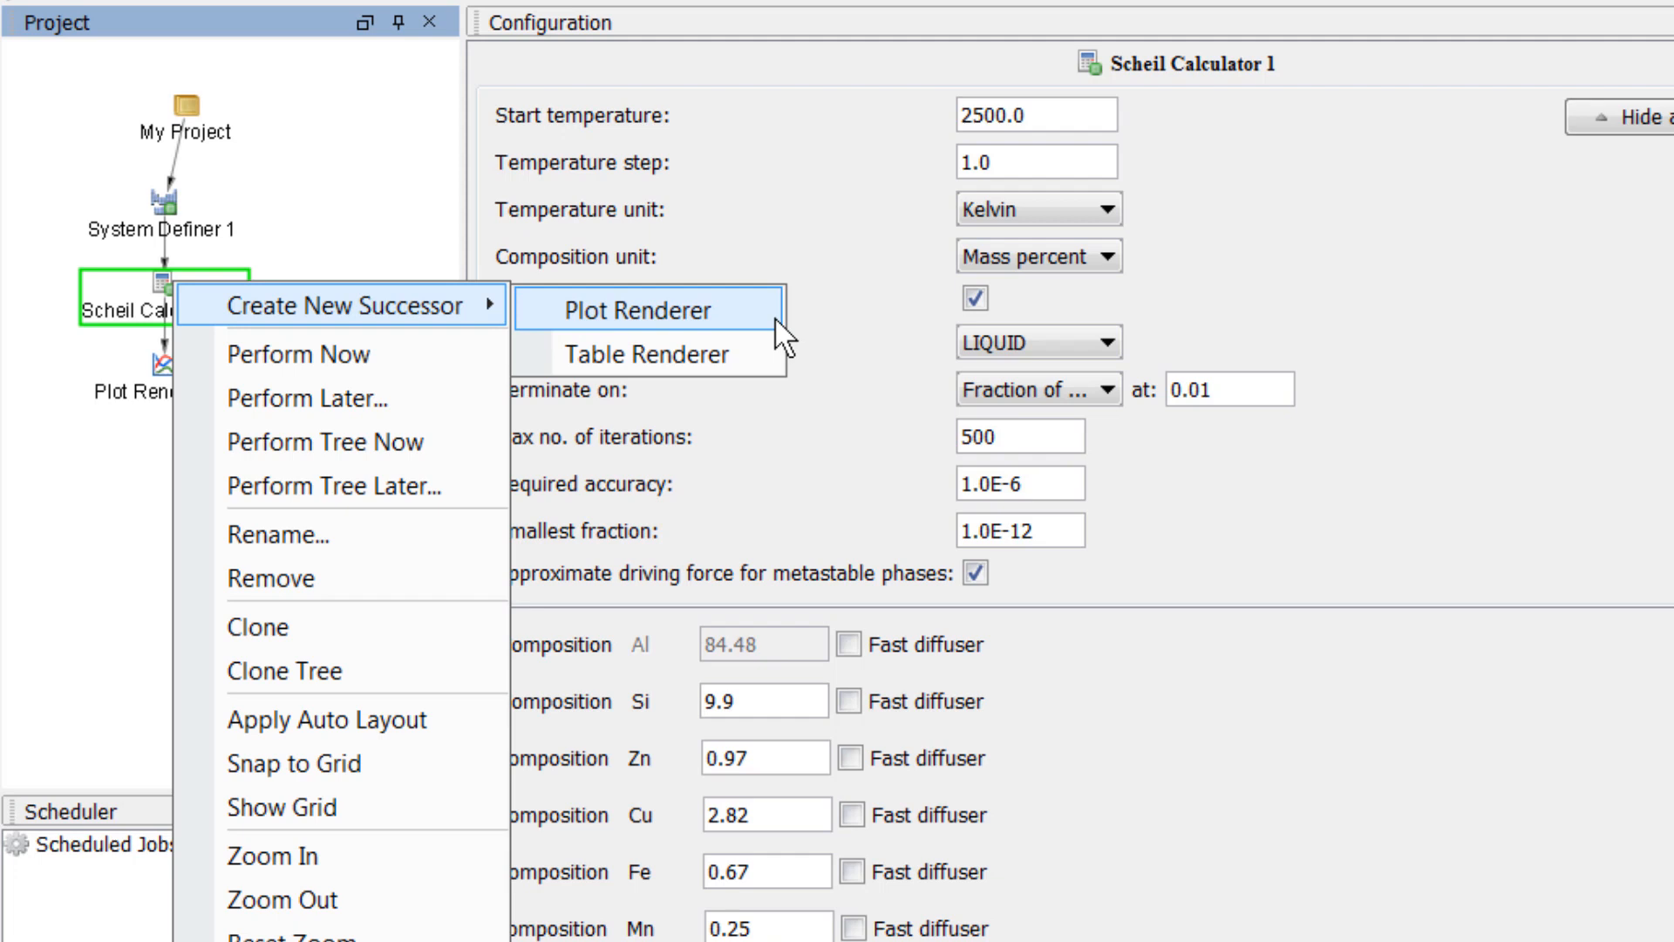
left_click(637, 310)
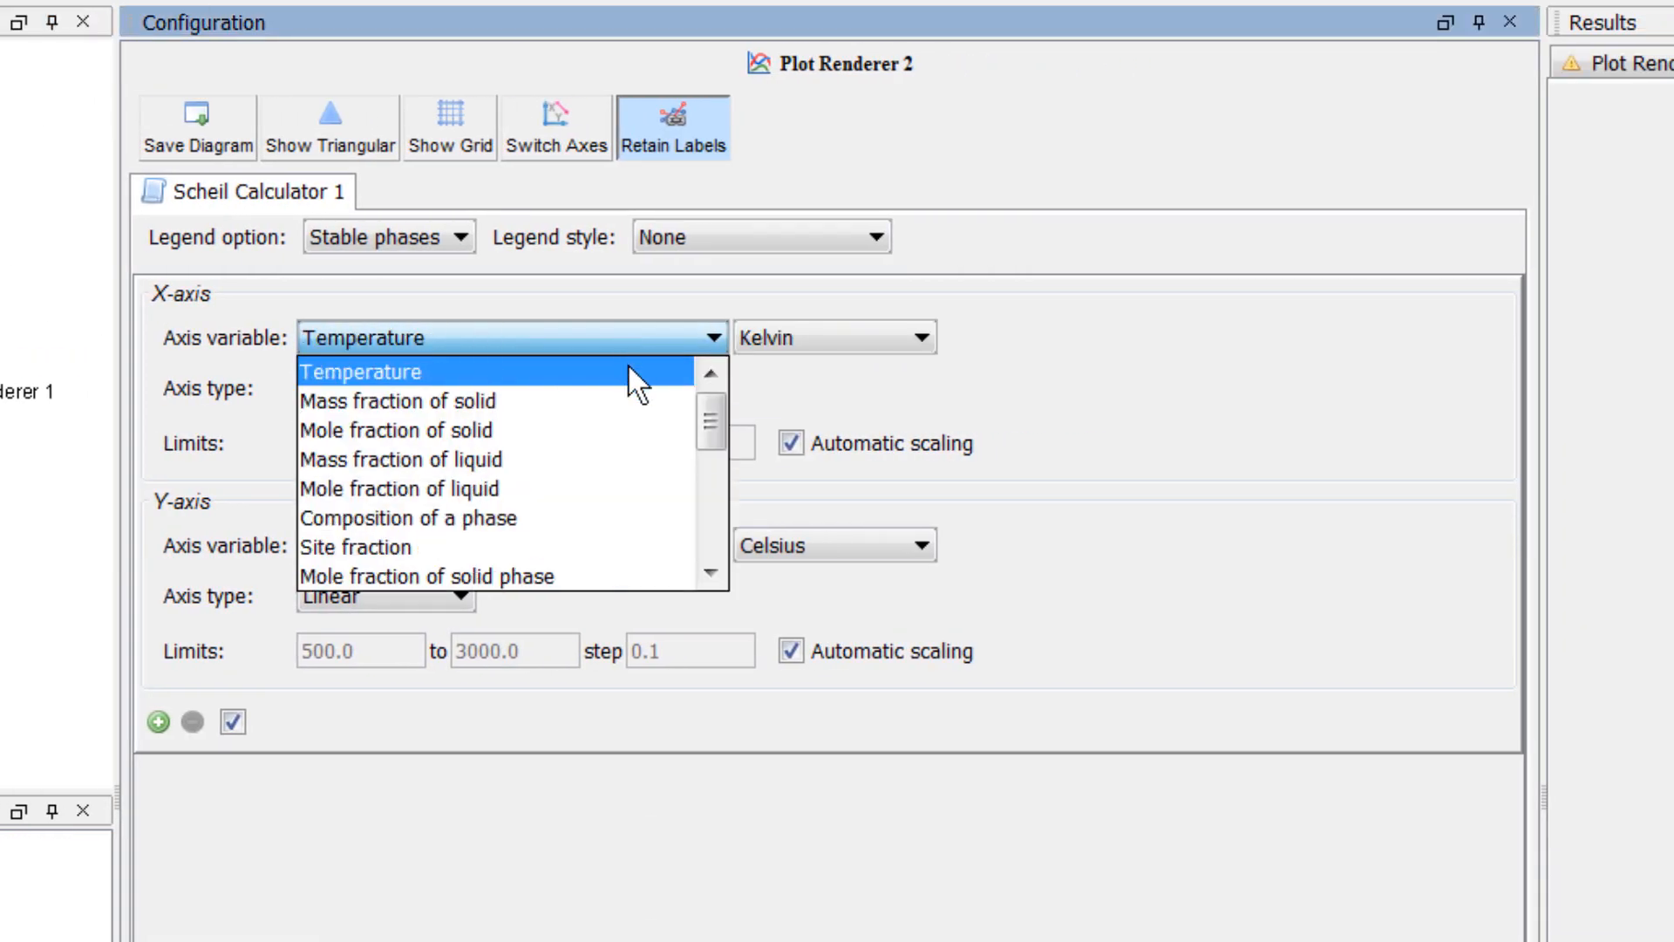
Step: Set axes to Temperature (Celsius) versus Latent heat per gram, legend off
left_click(361, 371)
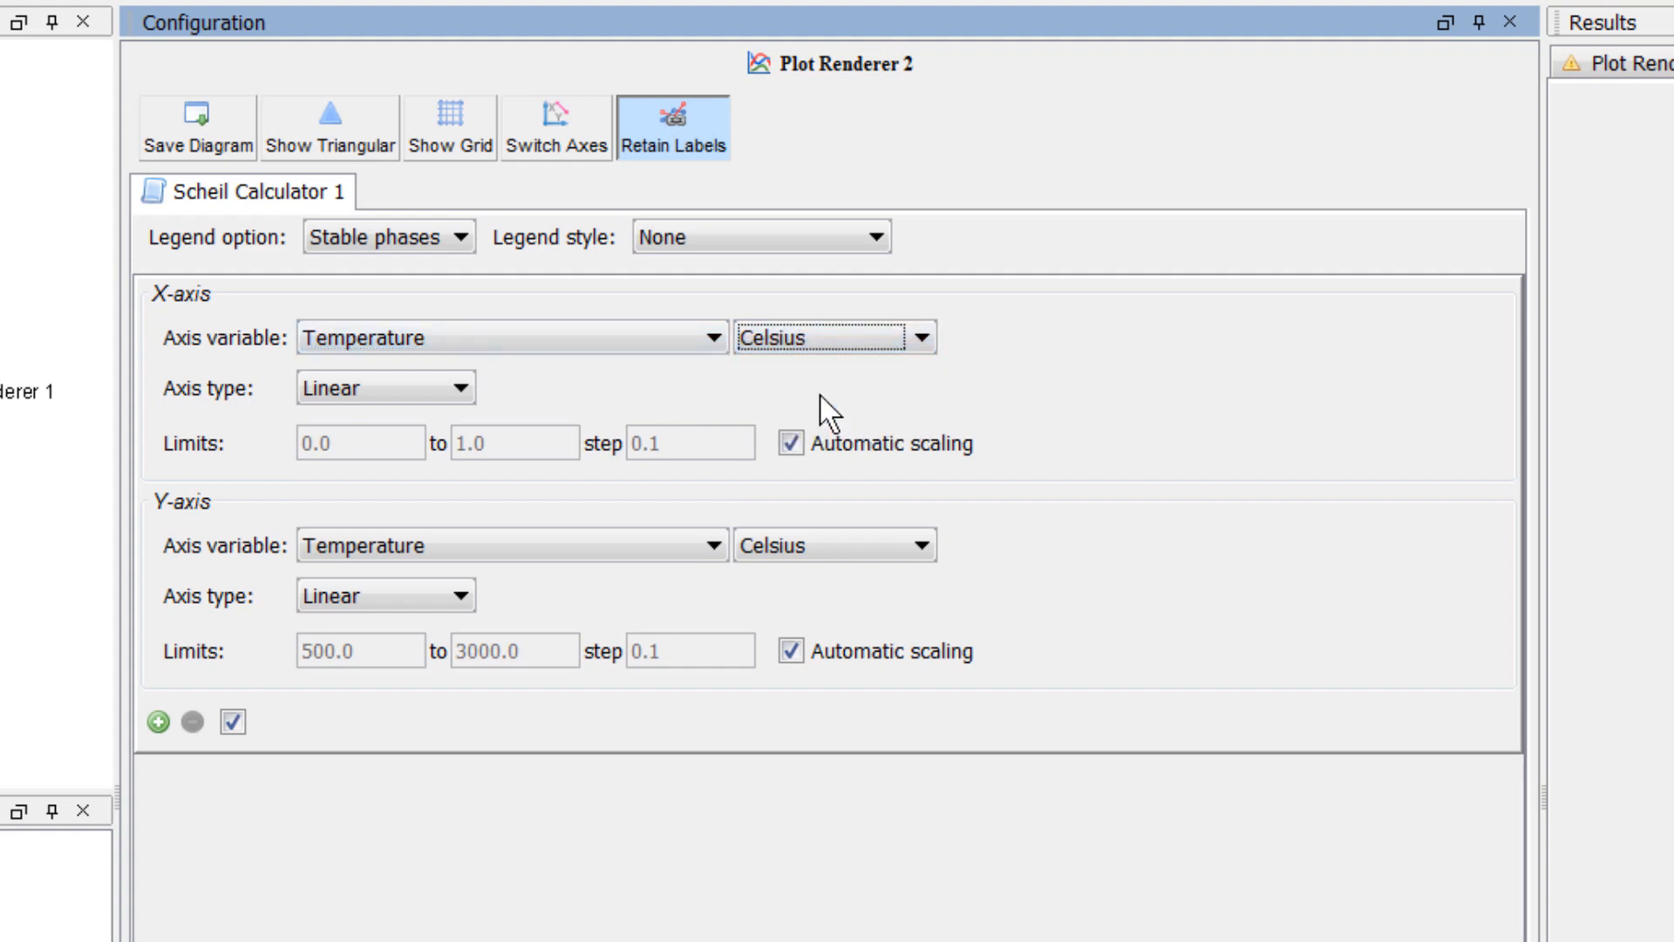
left_click(511, 544)
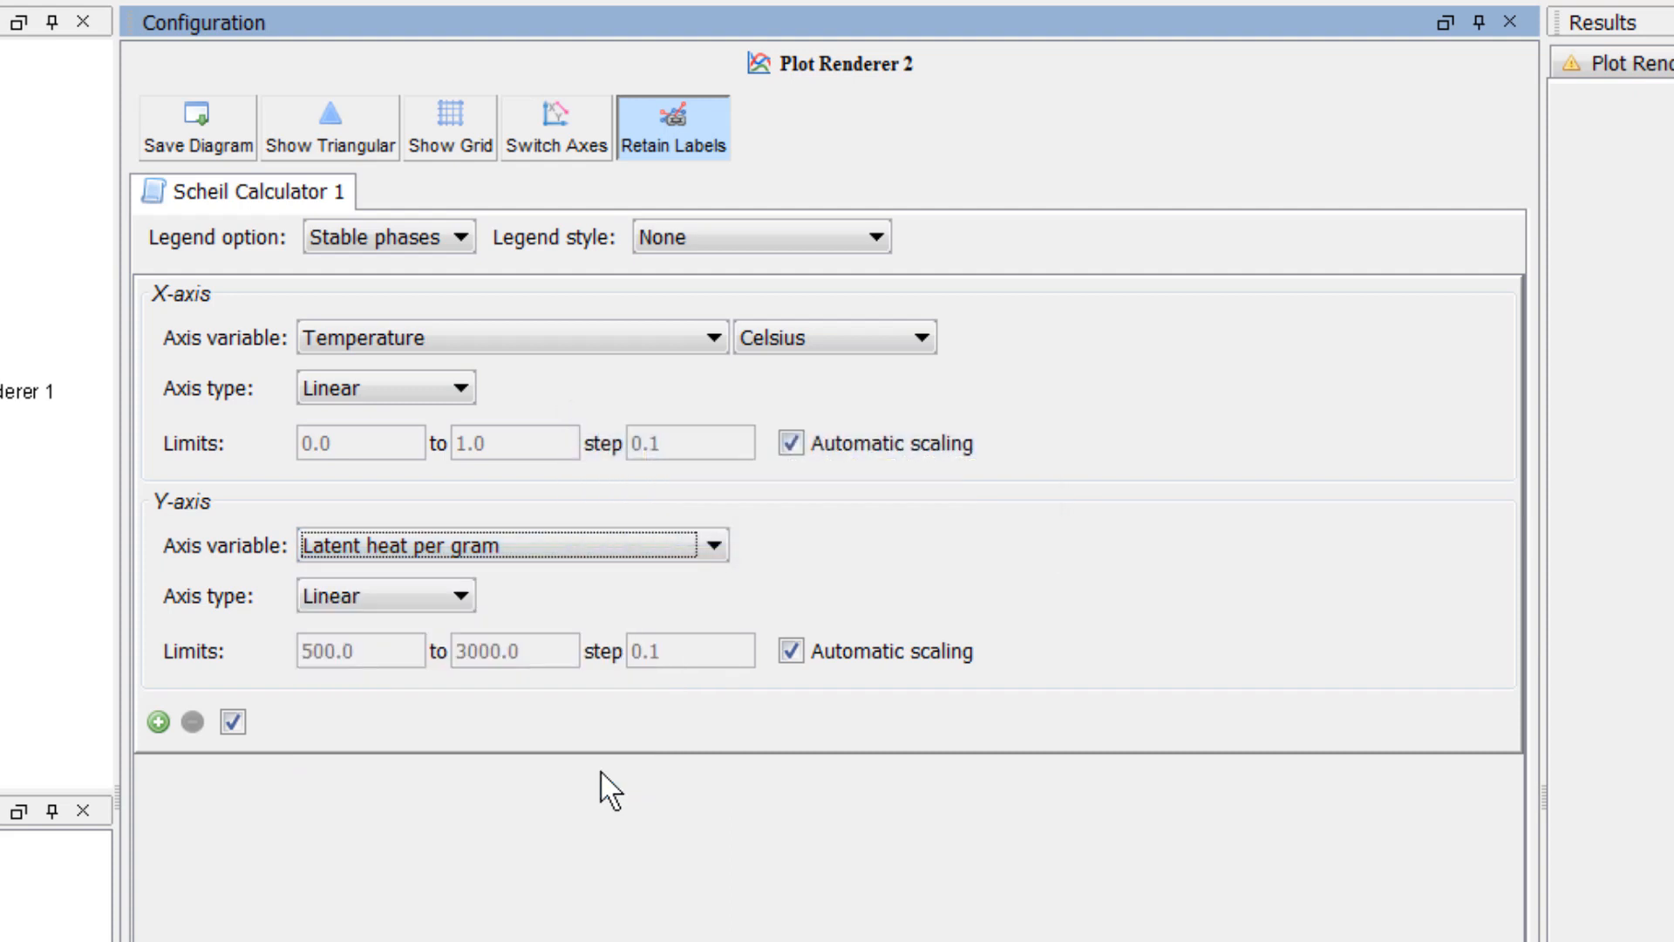
left_click(380, 237)
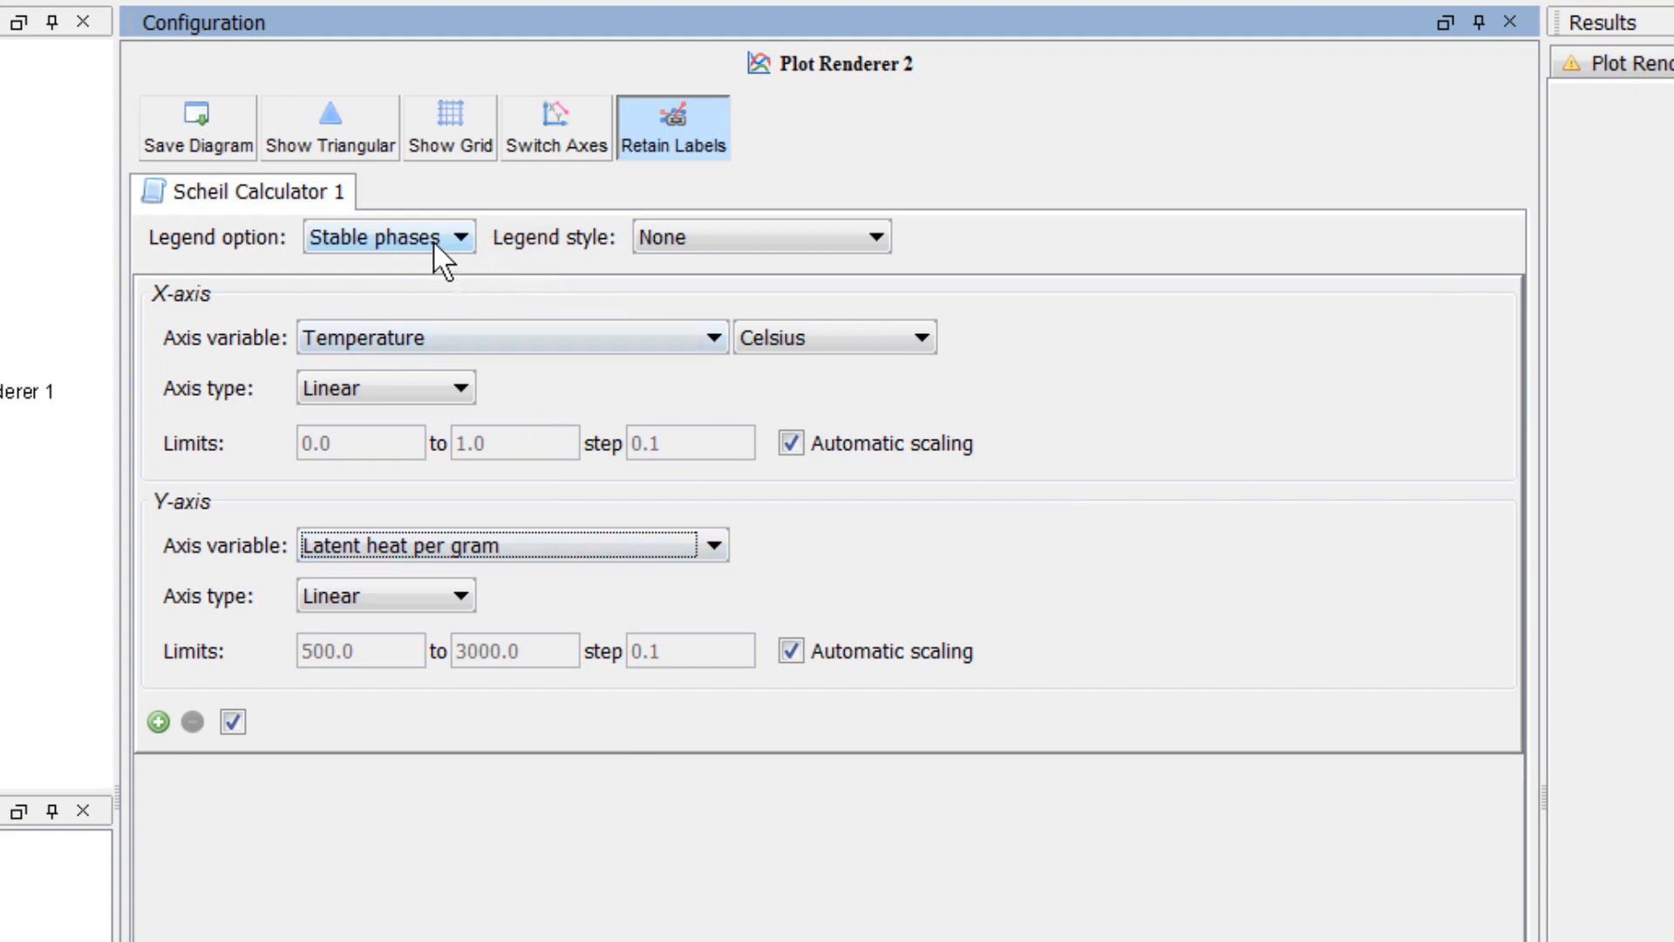
left_click(387, 236)
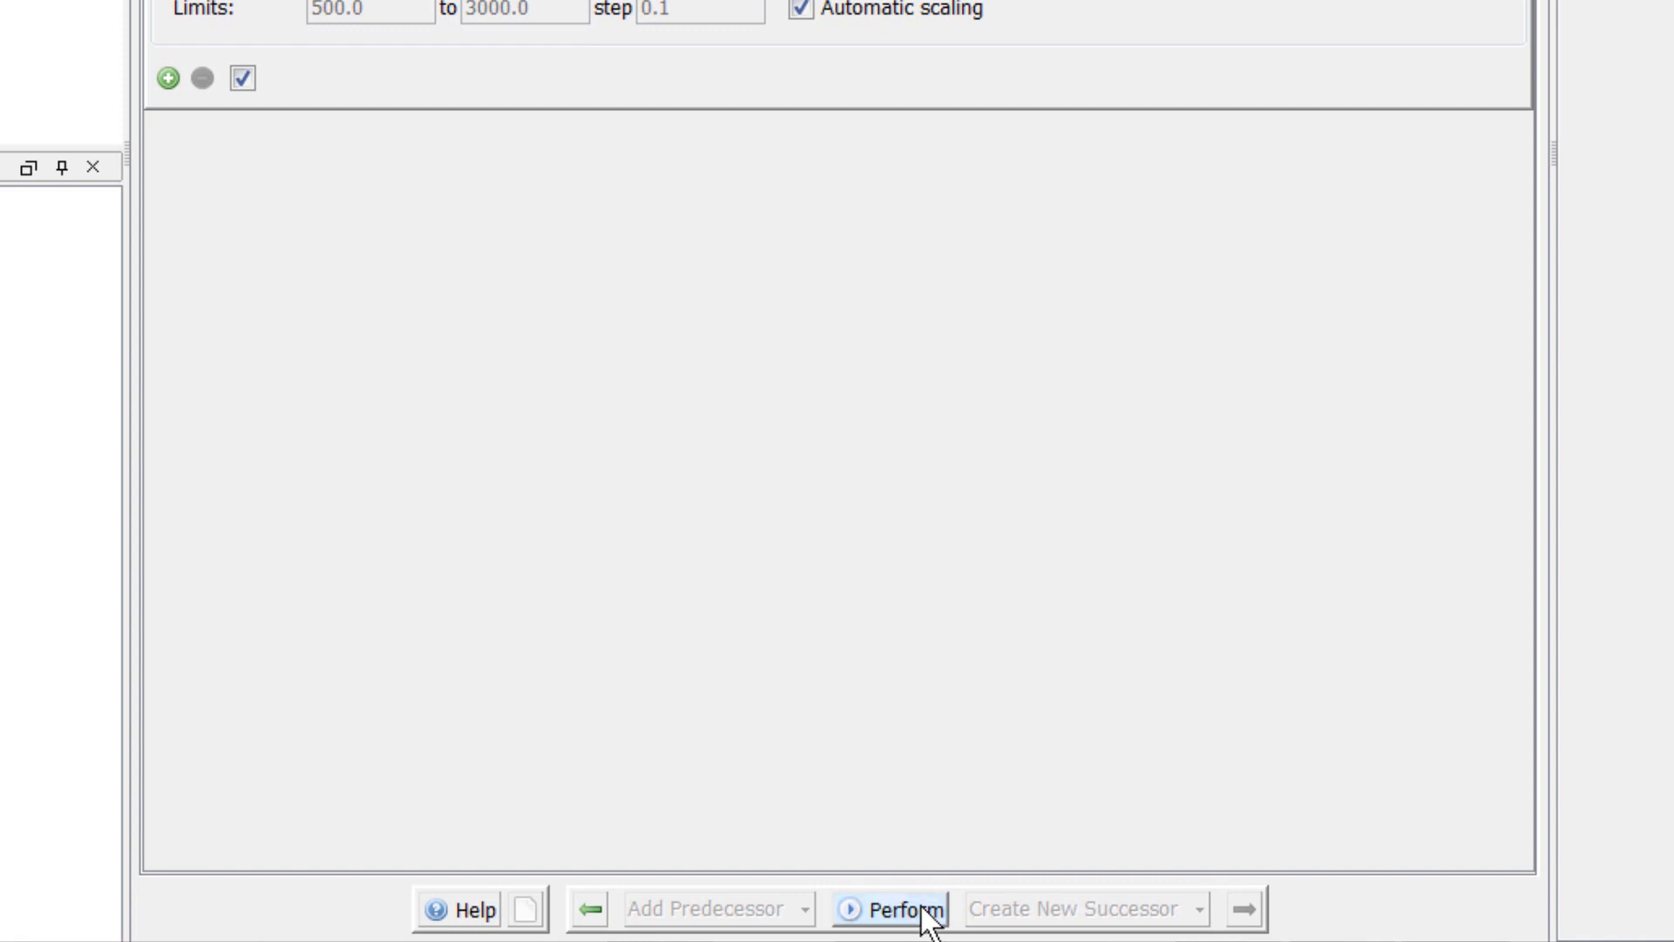
Step: Draw the latent heat plot and zoom into its low-temperature end
left_click(899, 909)
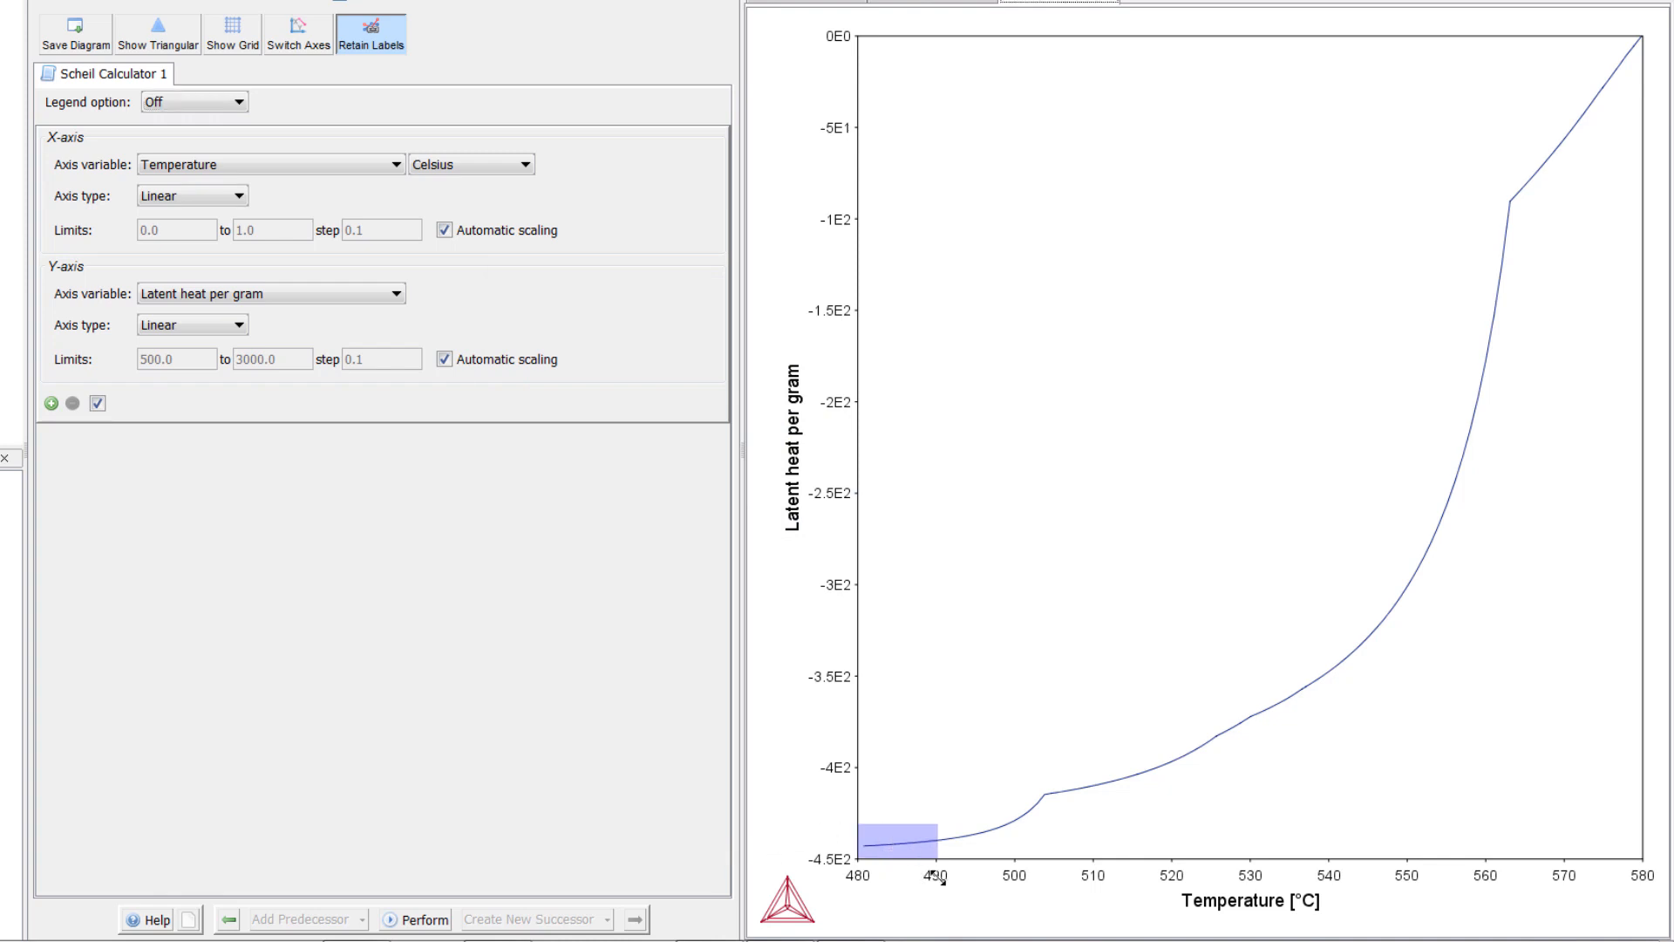
left_click_drag(861, 828, 943, 843)
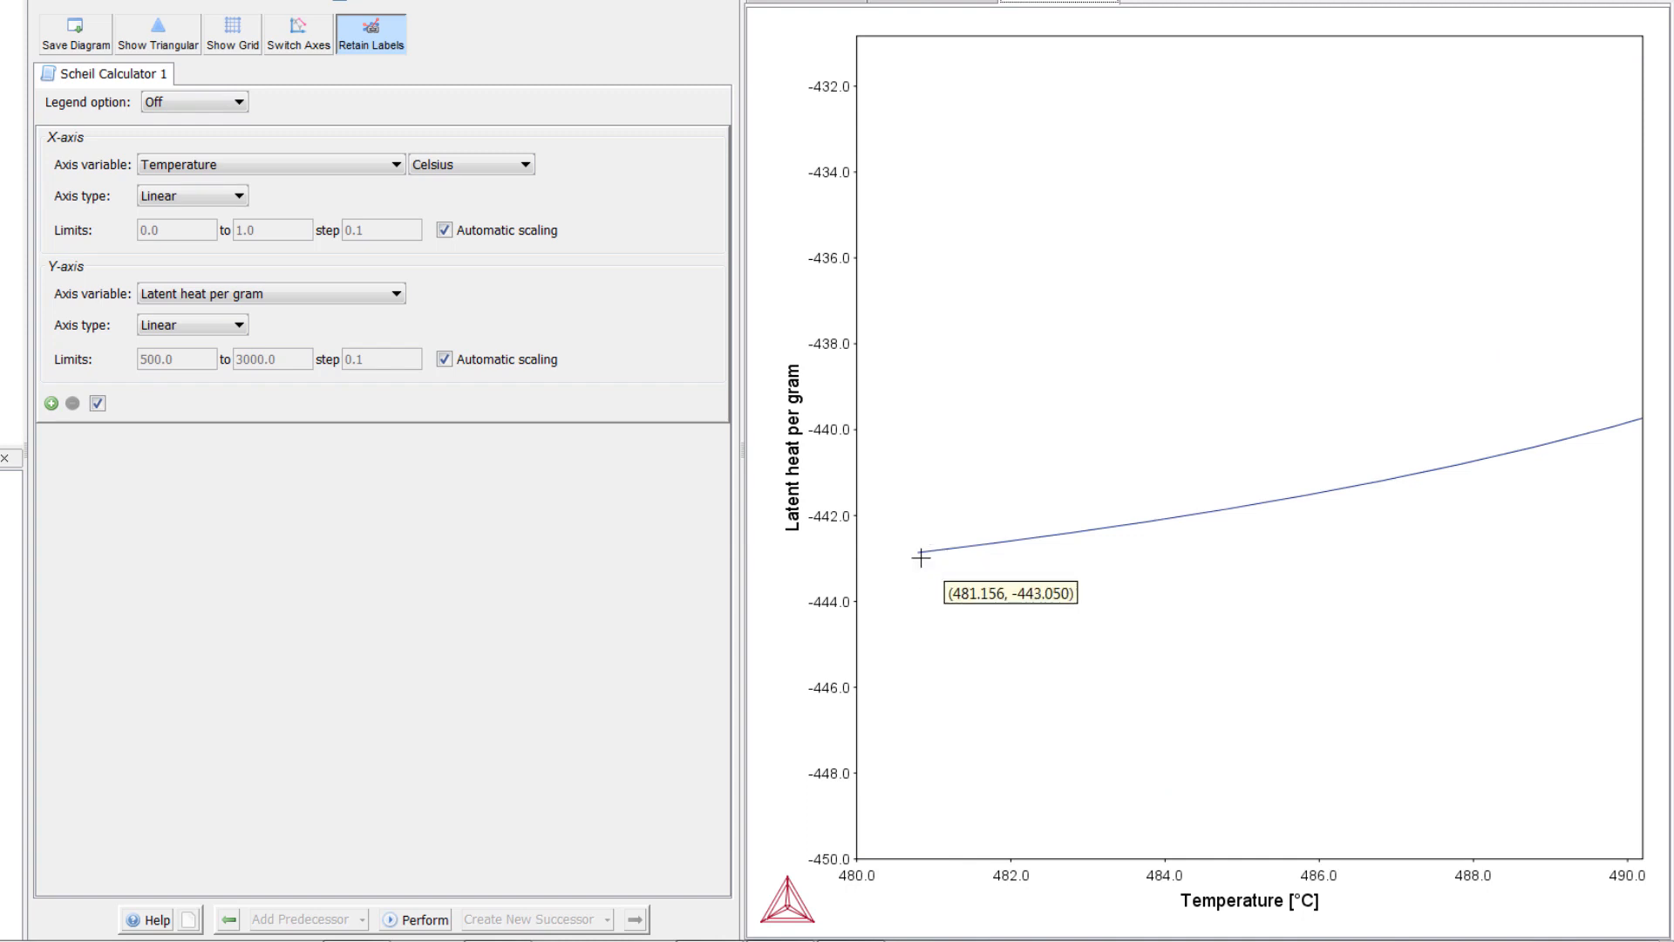
mouse_move(1027, 587)
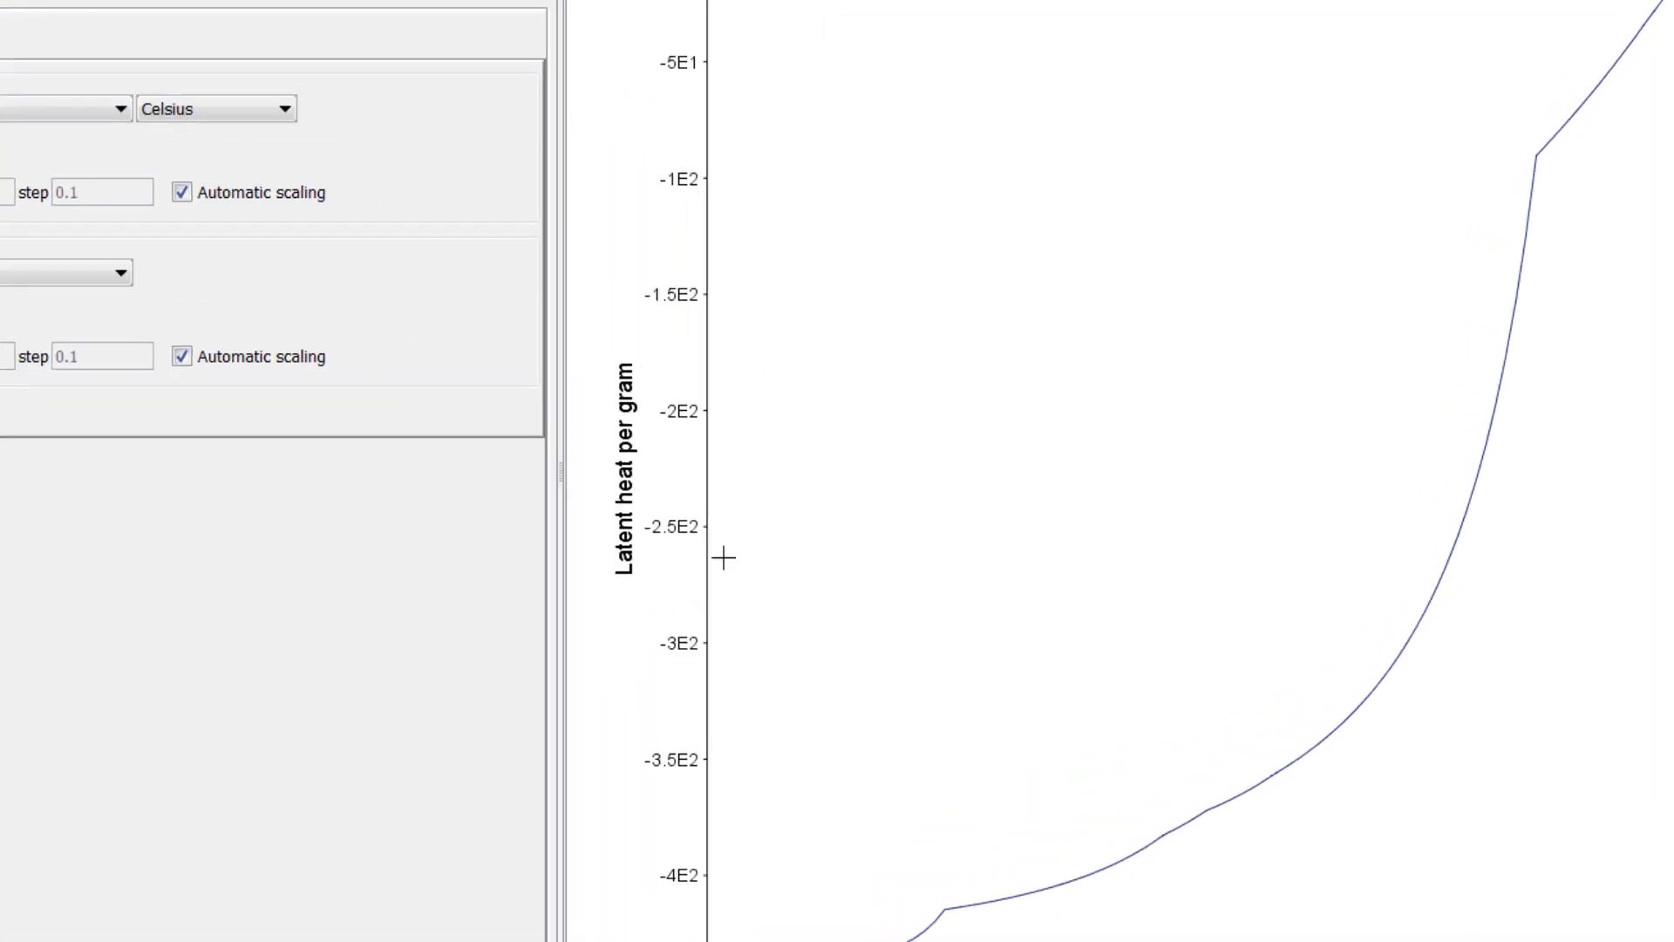
Step: Open the latent heat plot's context menu and point at Save As…
right_click(724, 558)
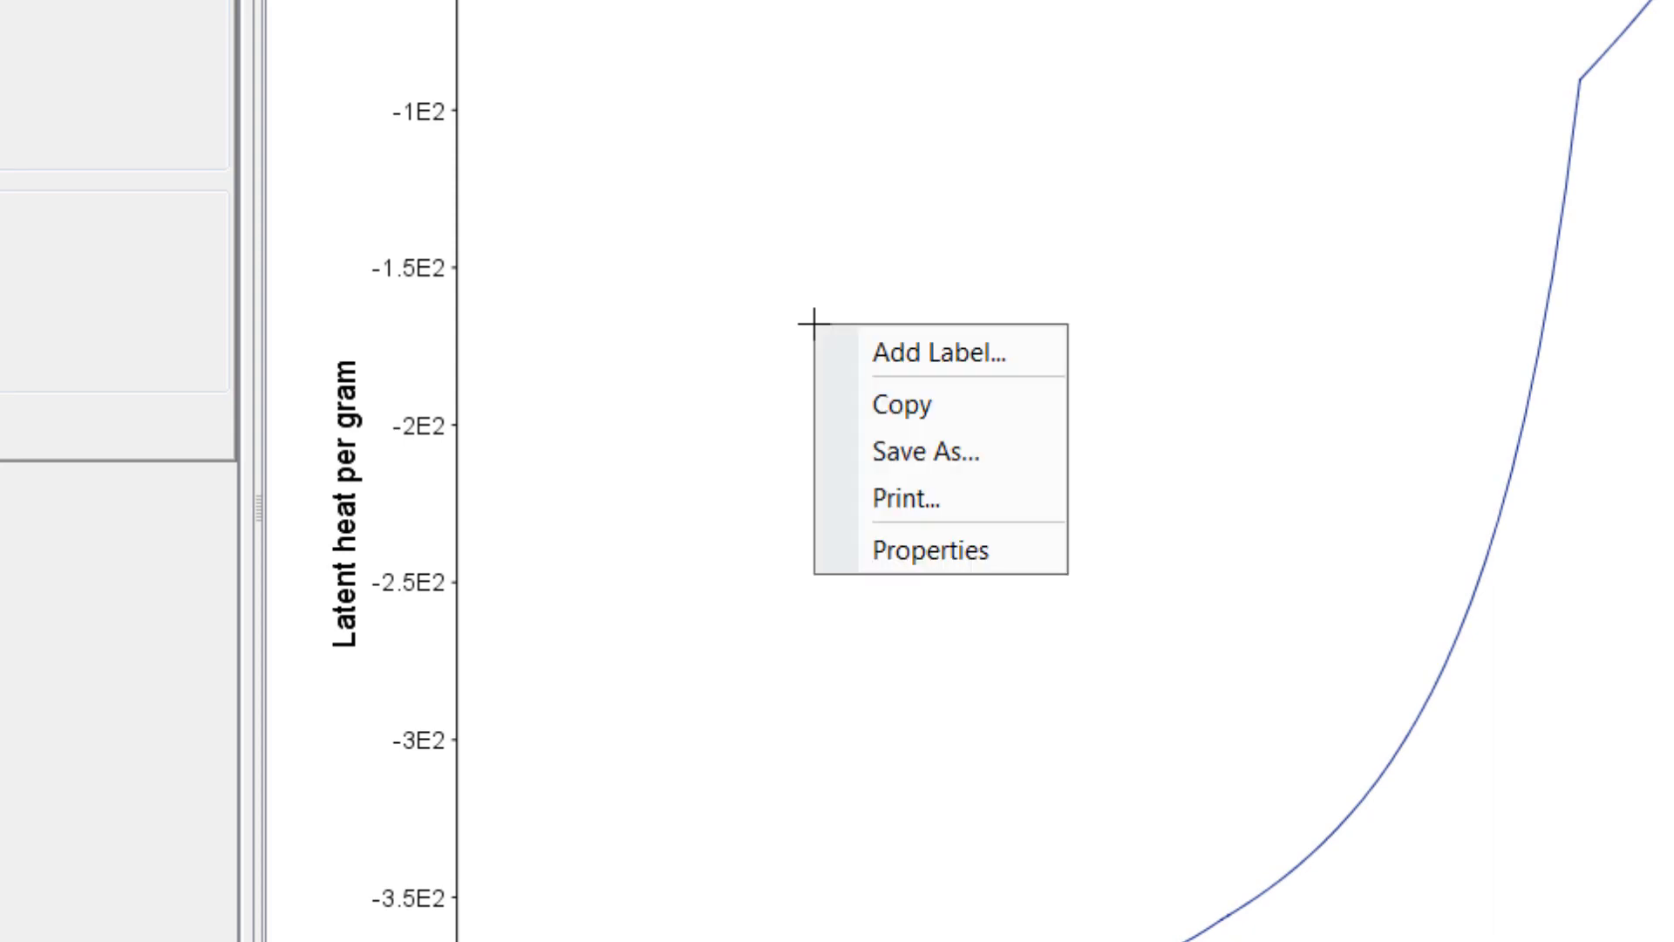
mouse_move(950, 452)
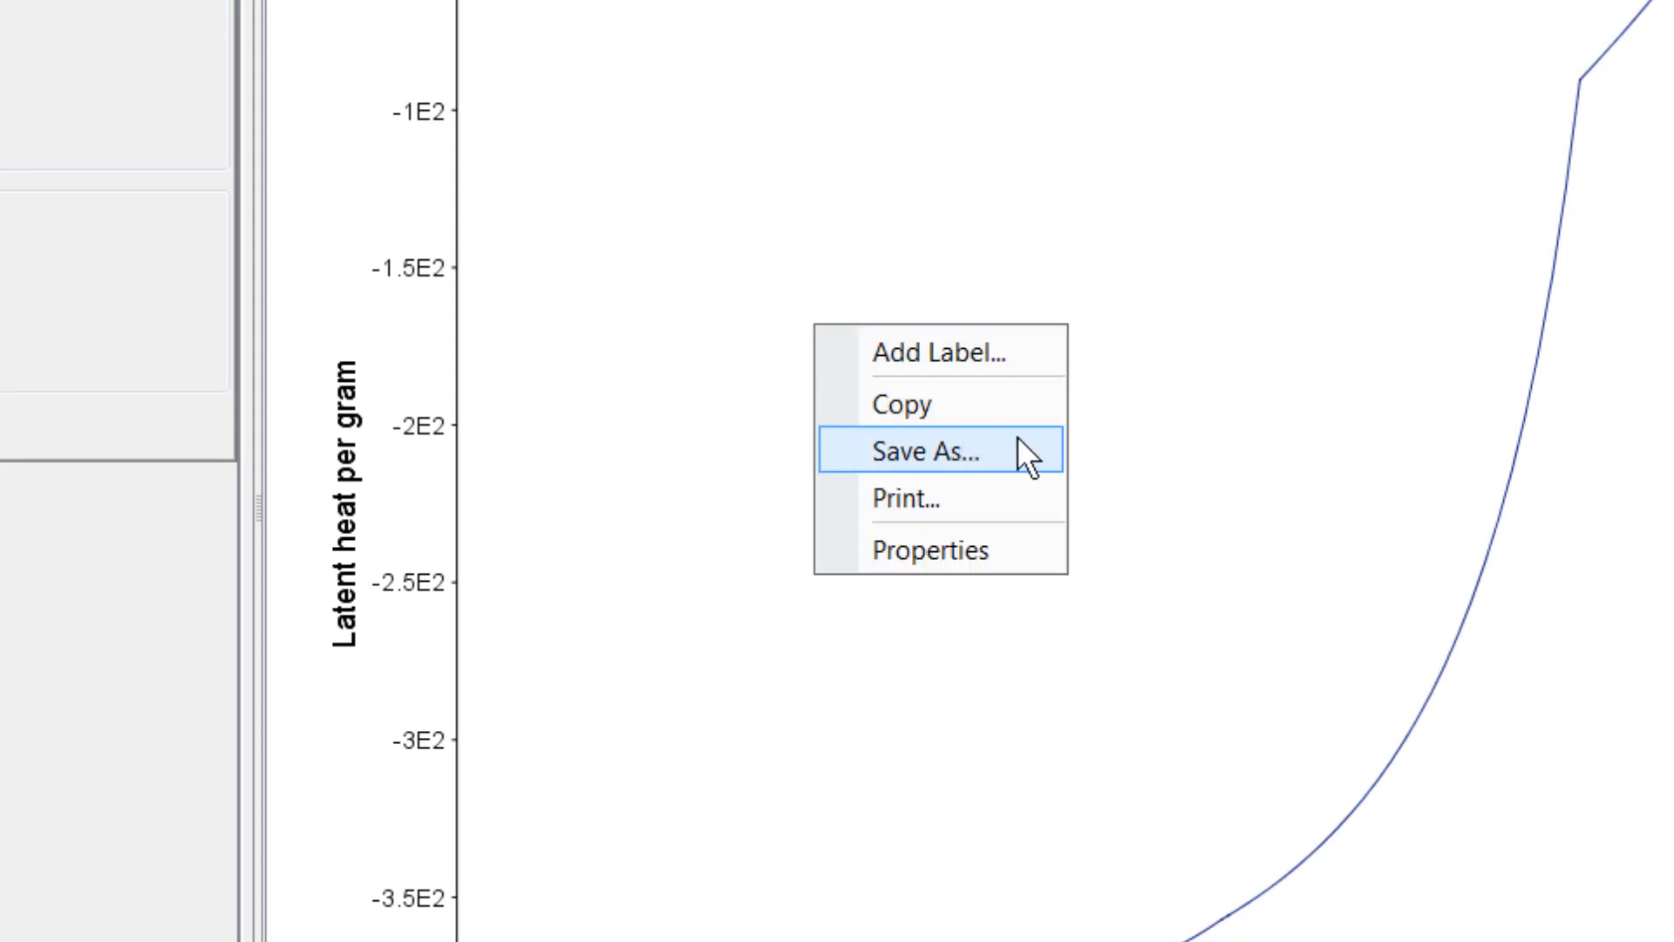